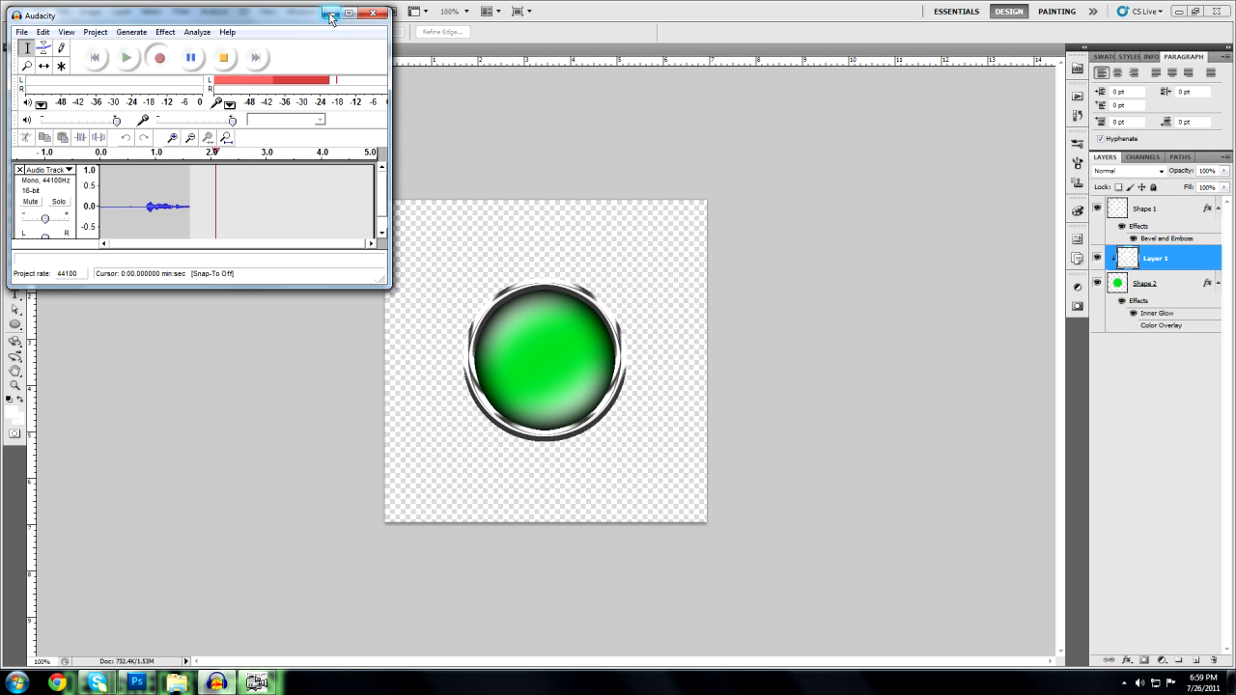
Step: Minimize the Audacity recorder window so the Photoshop workspace is in front
click(373, 13)
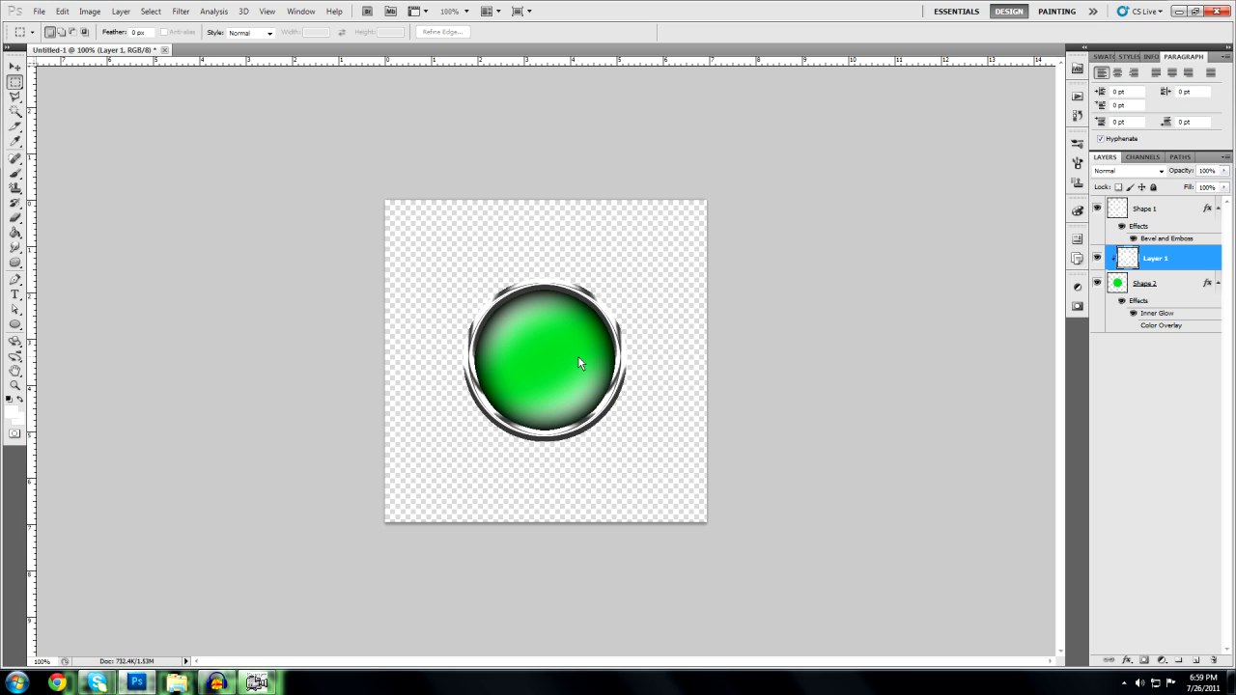
mouse_move(463, 330)
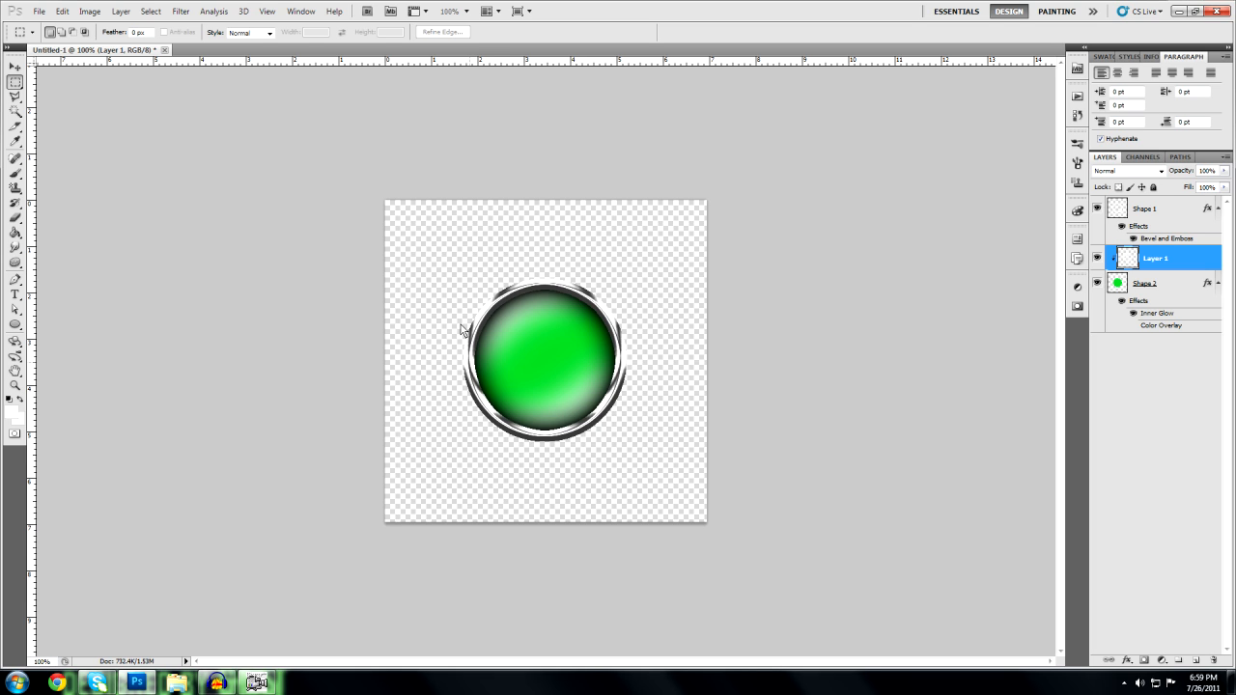
mouse_move(166, 8)
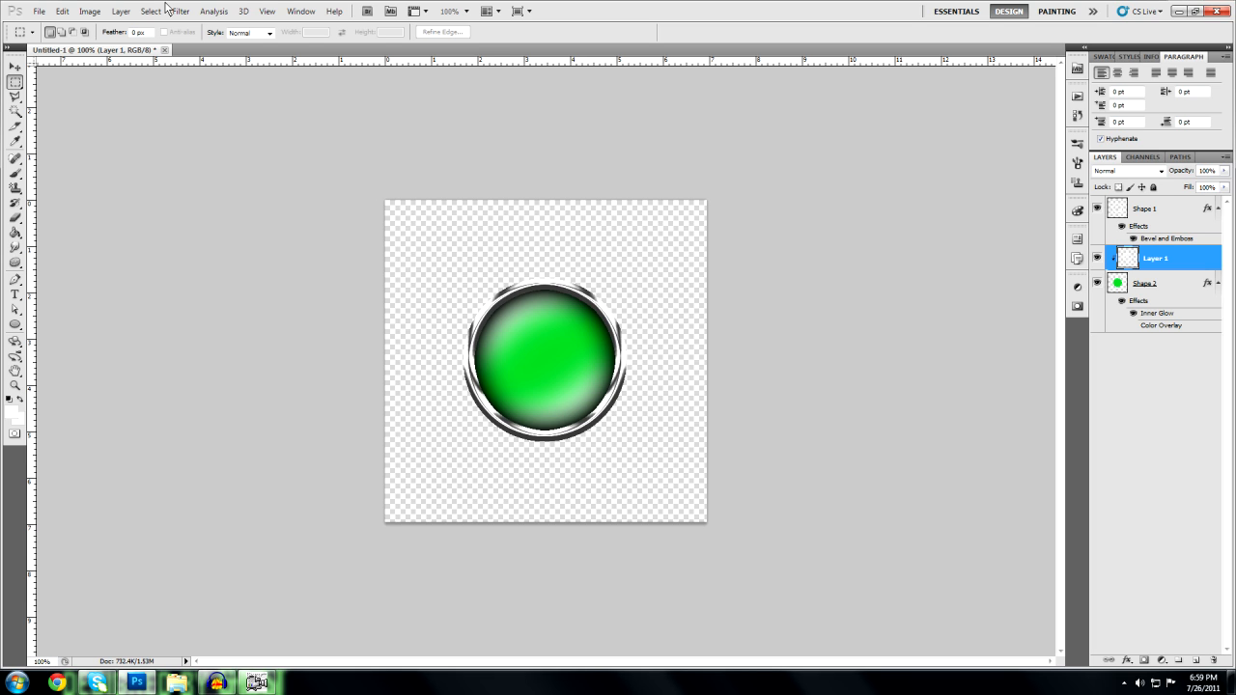
Step: Create a new 500×500 px document, Untitled-2, with a transparent background
click(39, 11)
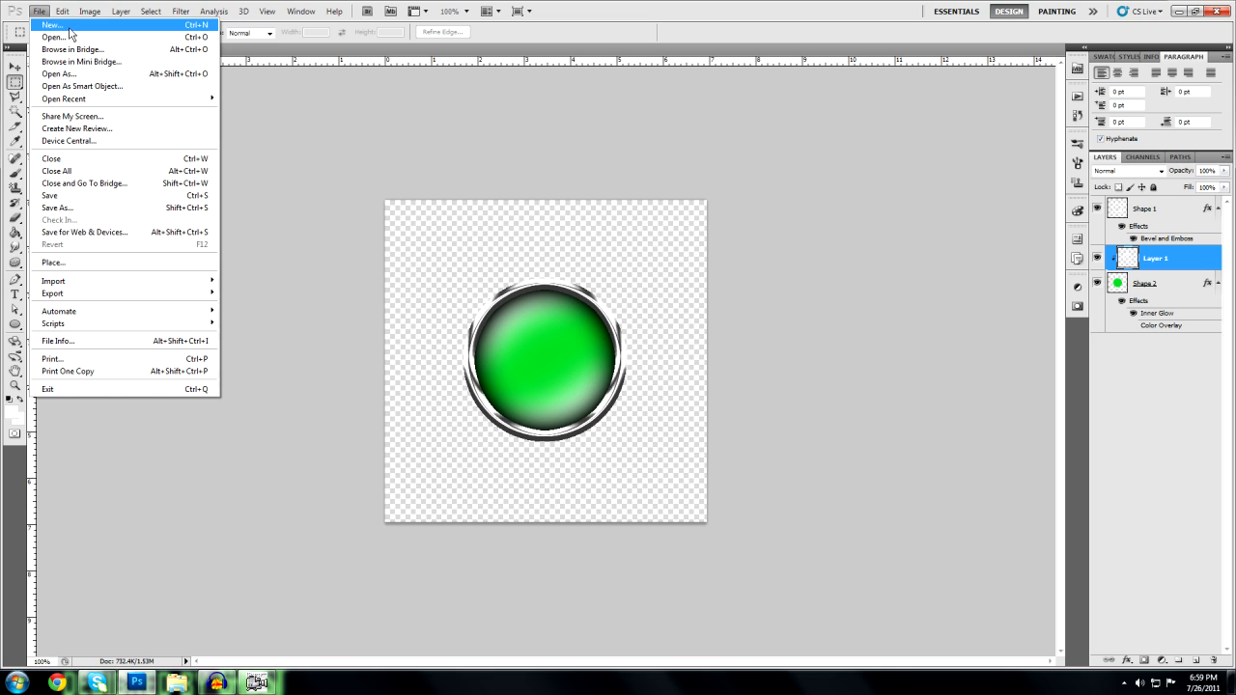
click(51, 24)
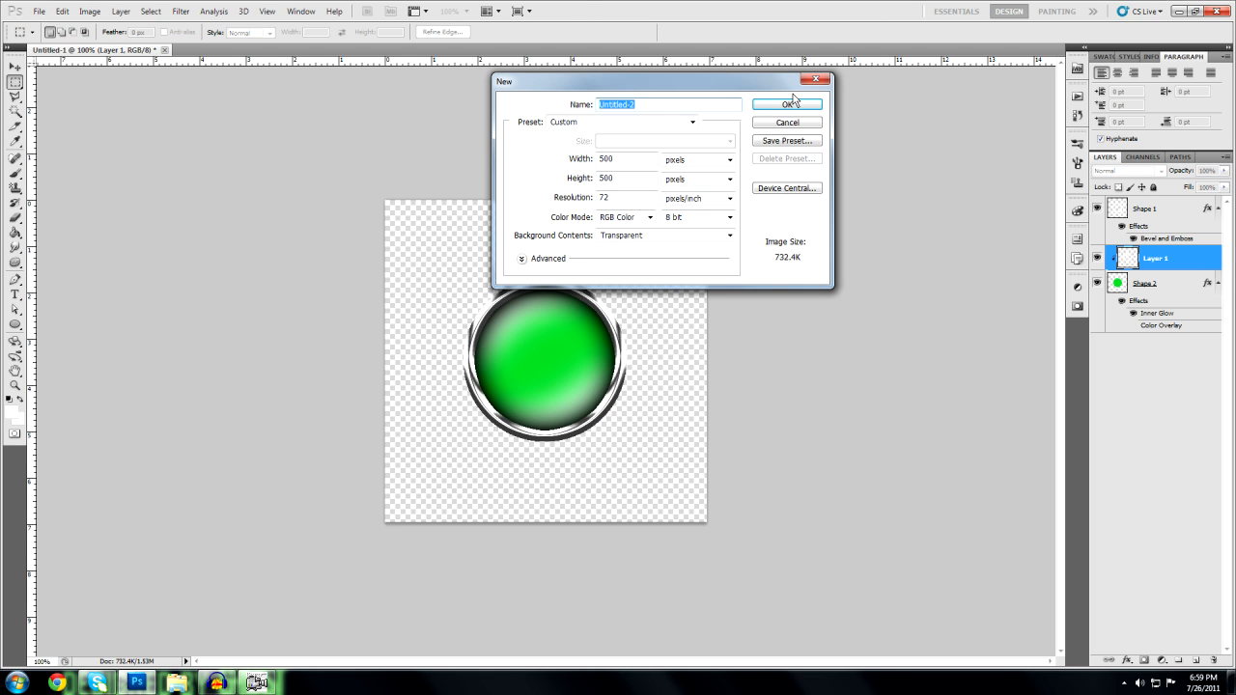
mouse_move(788, 105)
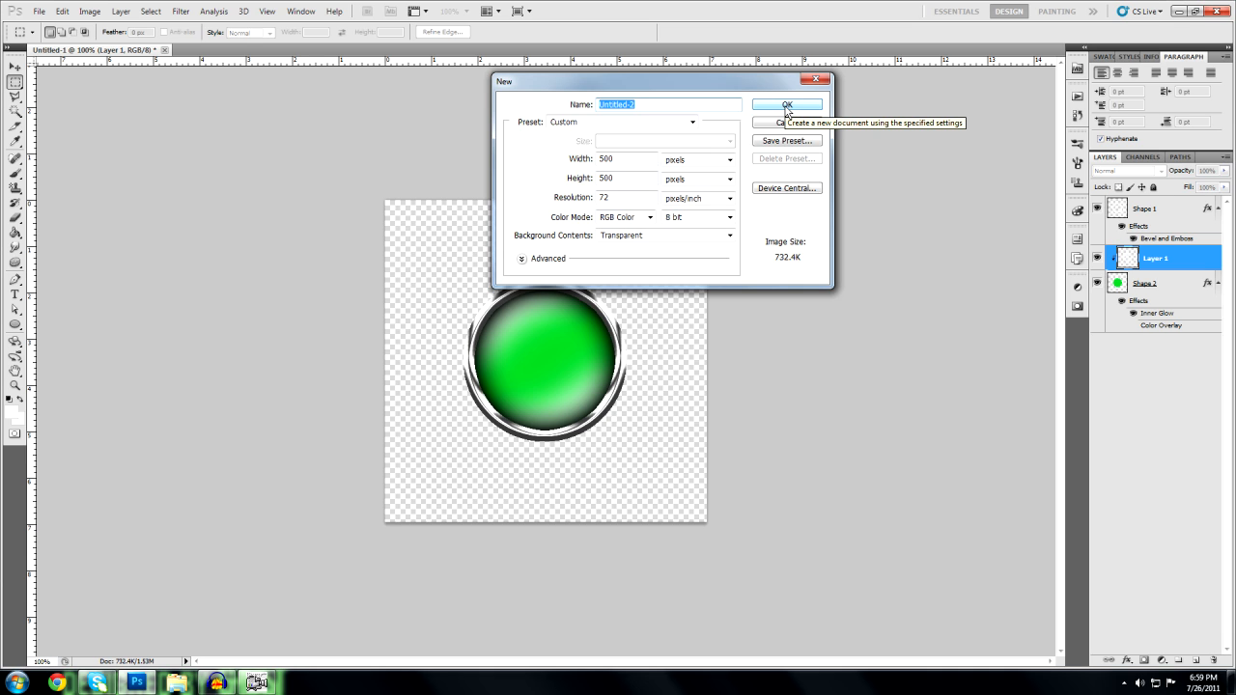
click(786, 105)
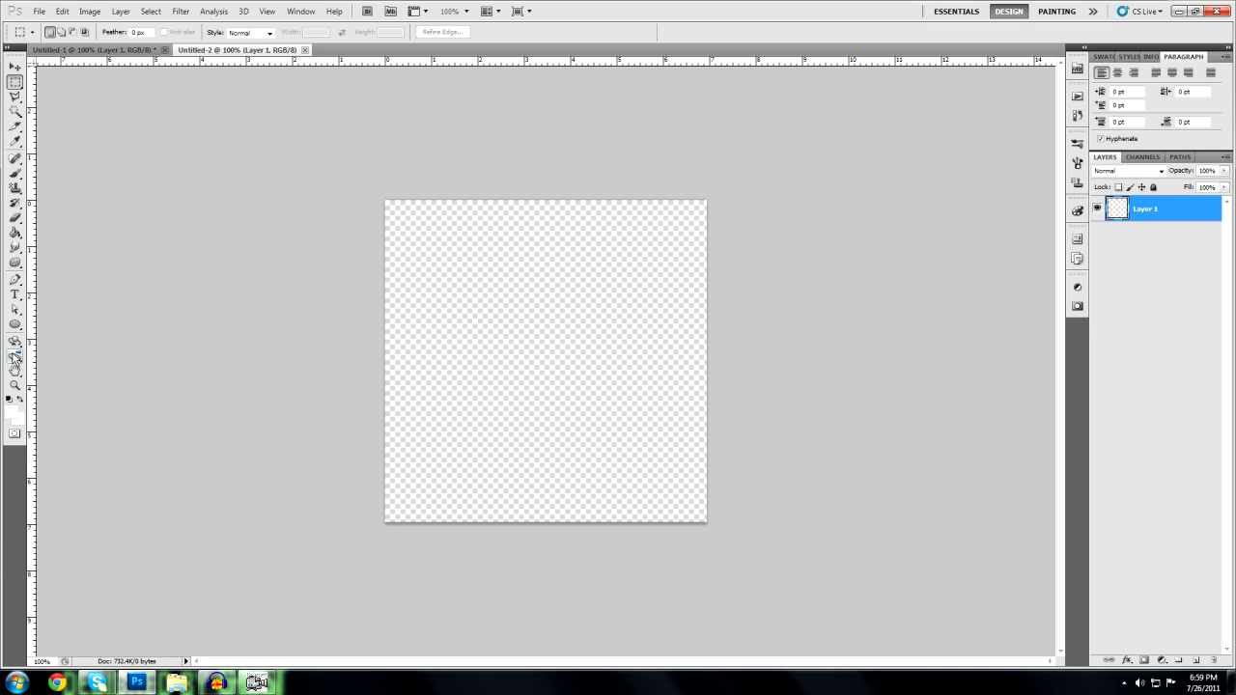
Step: Draw a white circle shape layer, Shape 1, in the centre of the new canvas
click(15, 326)
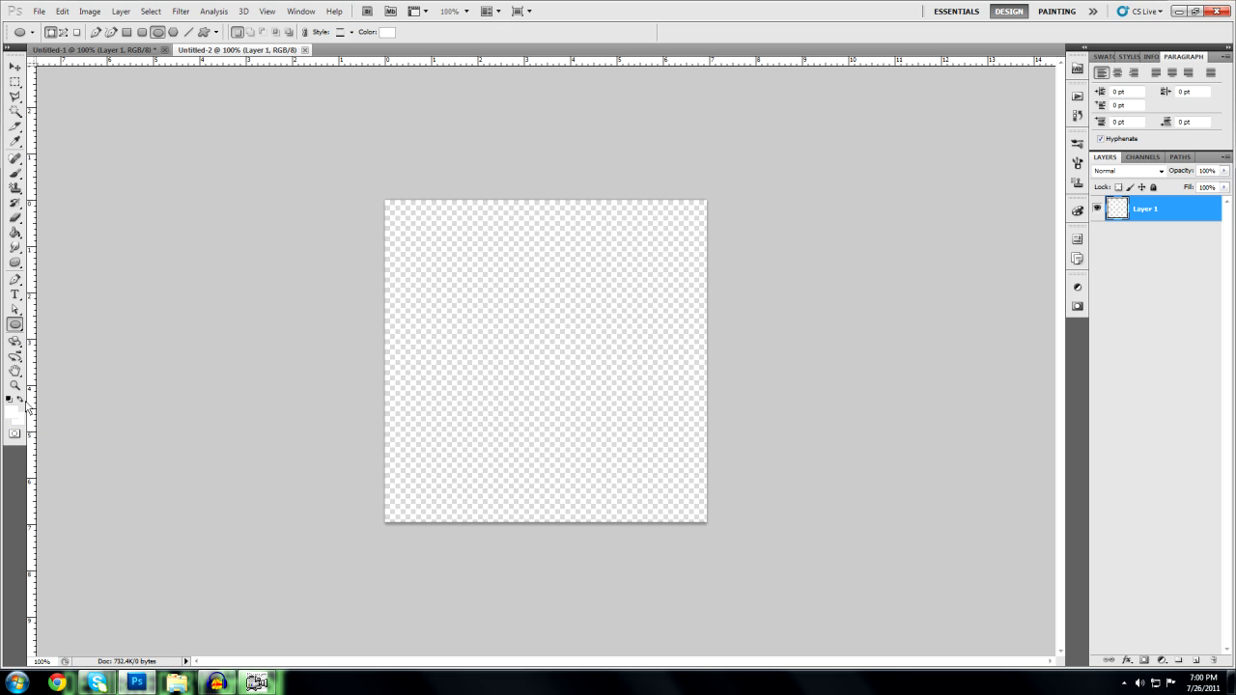
mouse_move(385, 340)
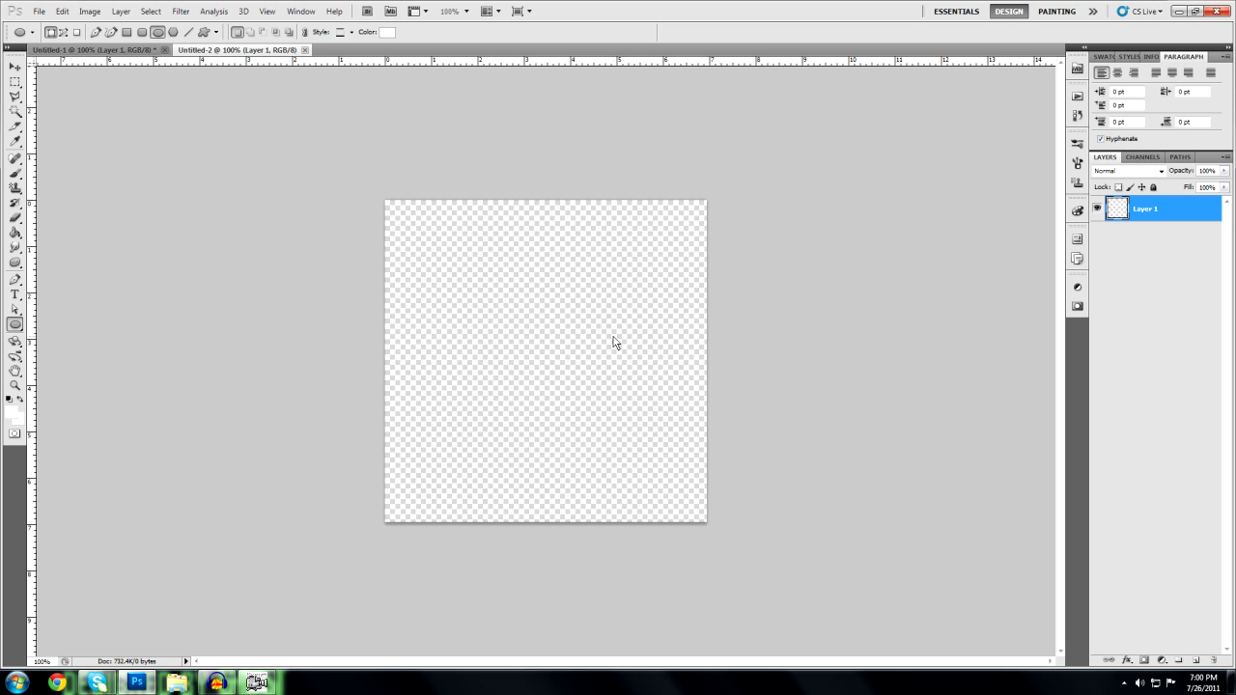
mouse_move(464, 299)
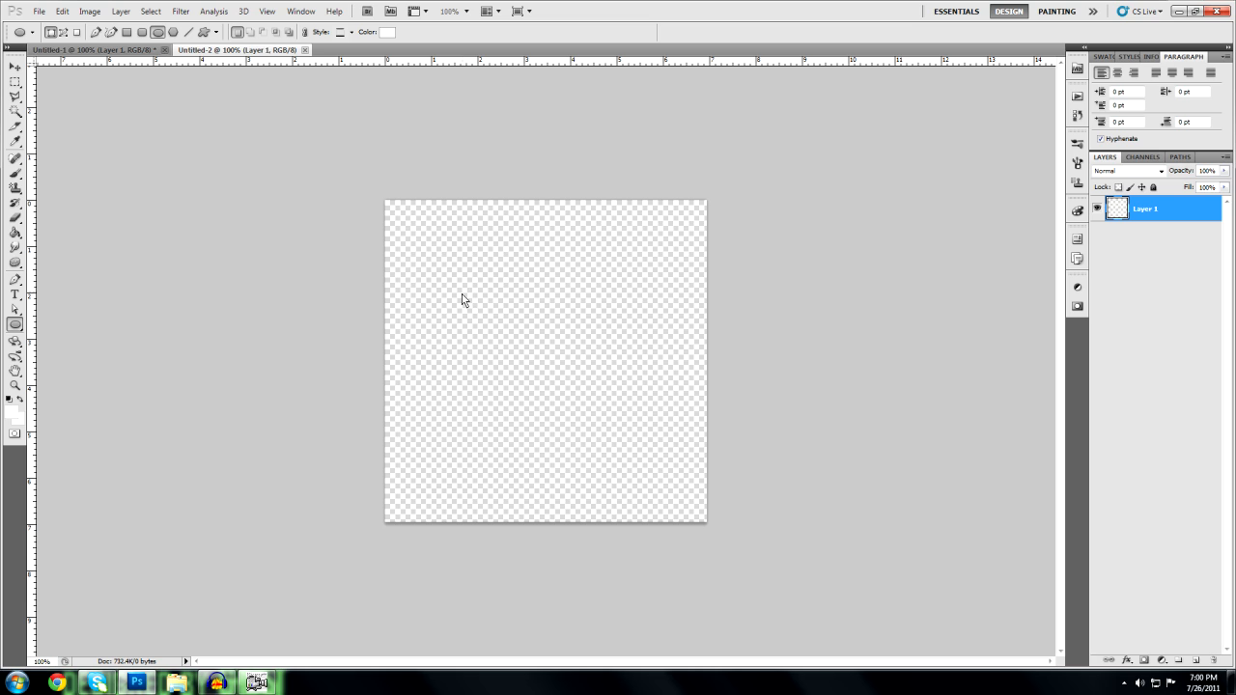
mouse_move(502, 366)
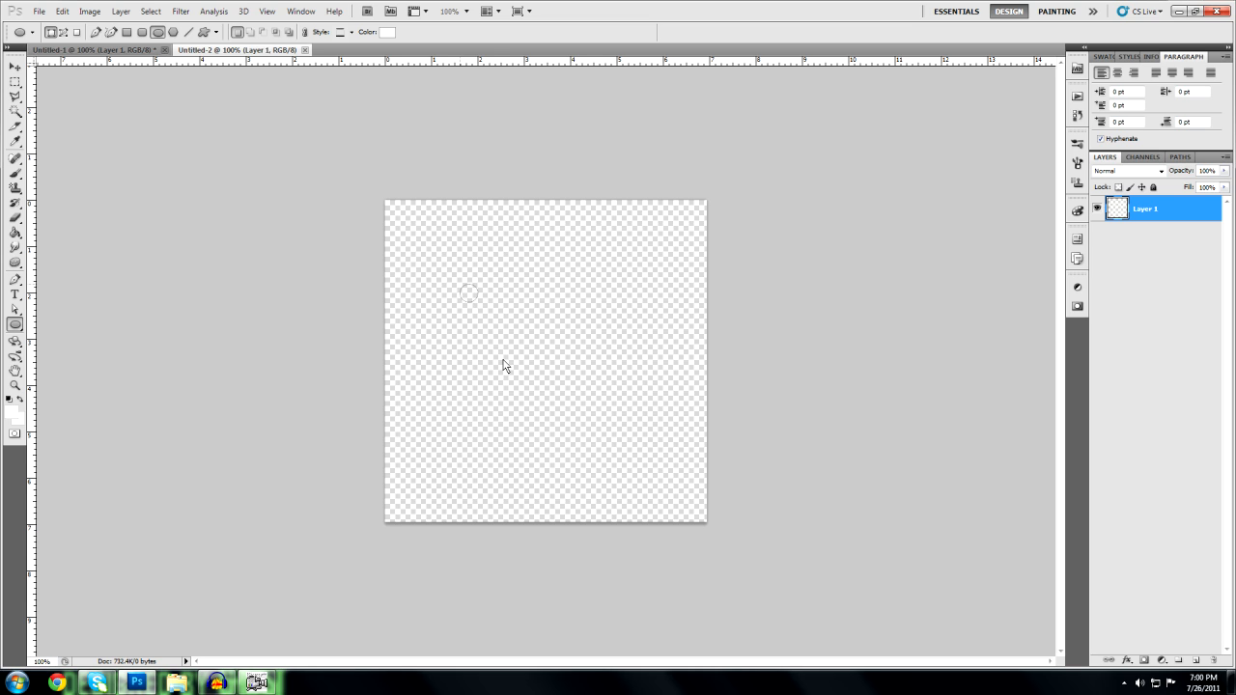
drag(470, 292, 608, 430)
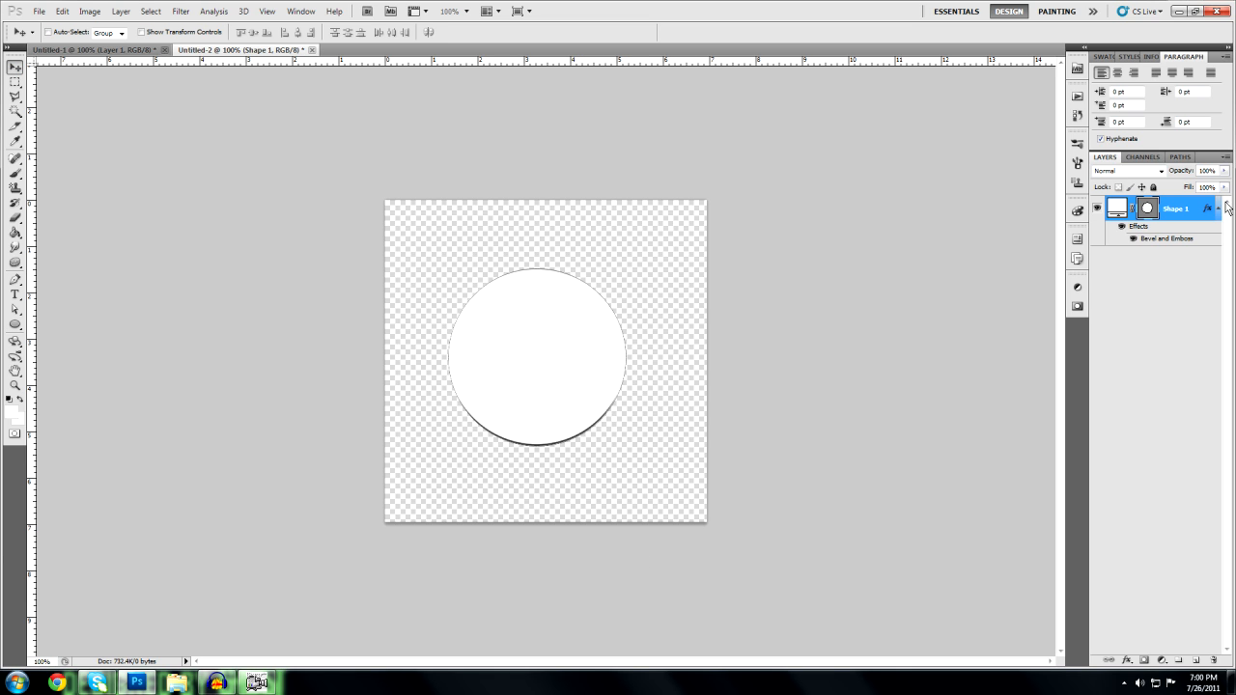
Step: Clear Shape 1's layer style and rasterize it into a plain white circle
right_click(1176, 209)
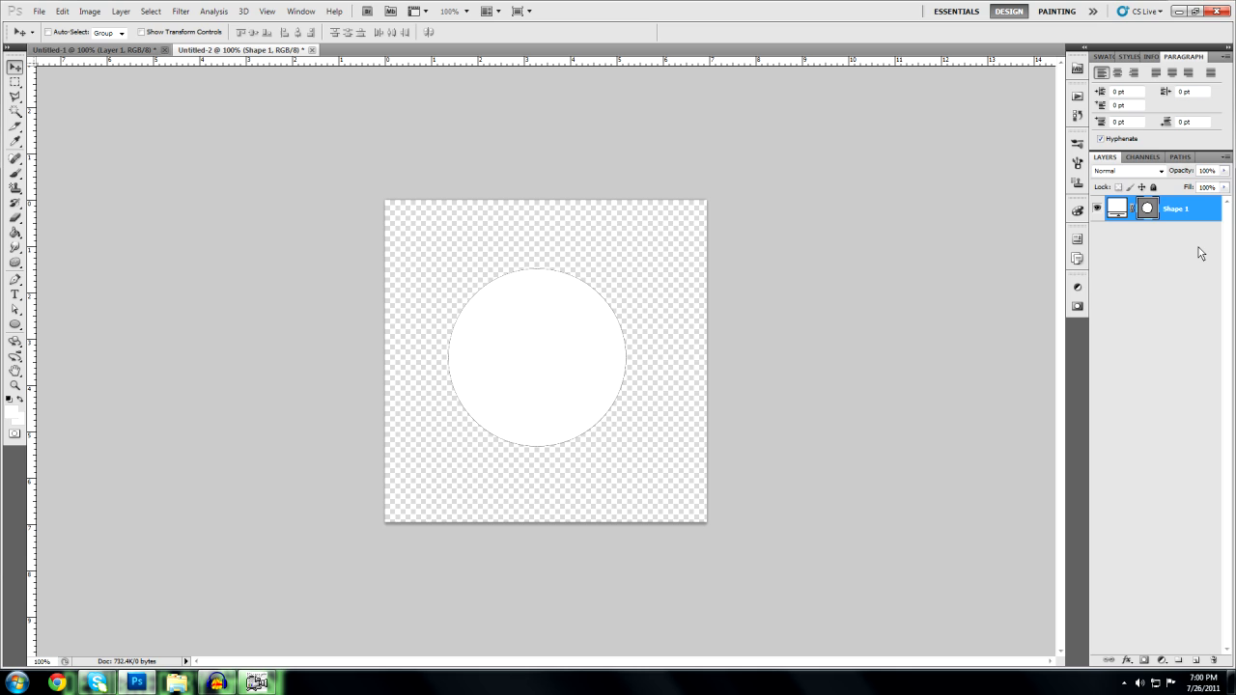
right_click(1175, 209)
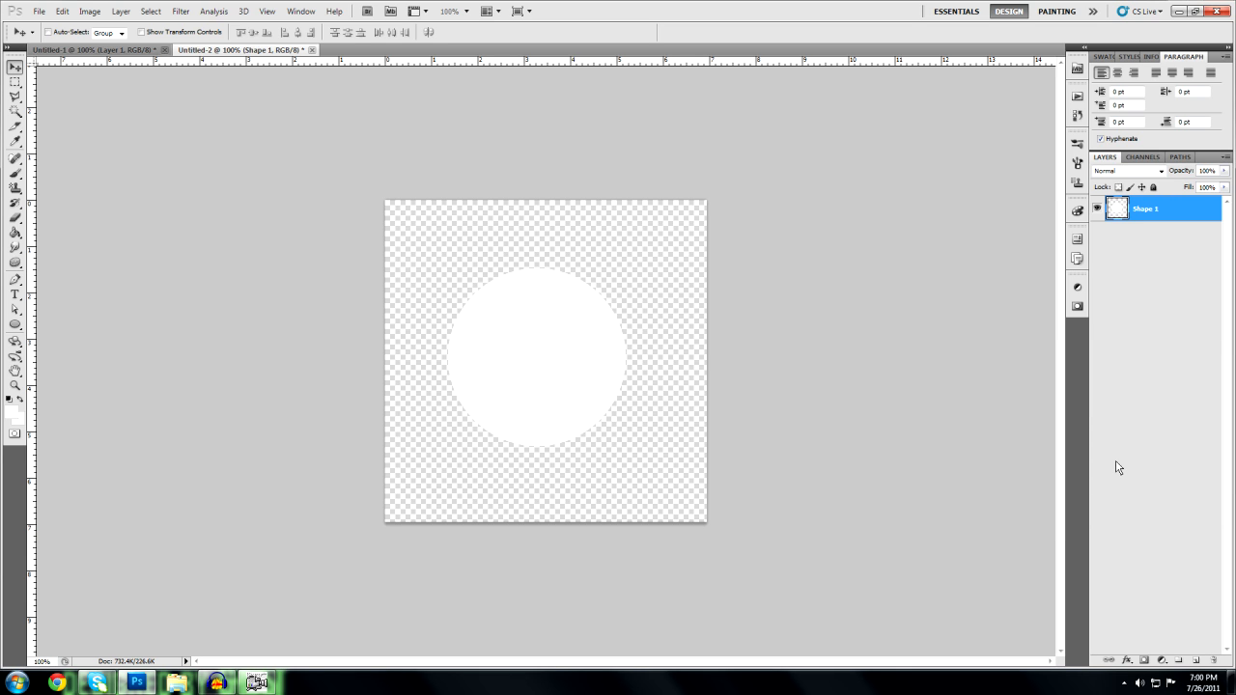
mouse_move(1162, 410)
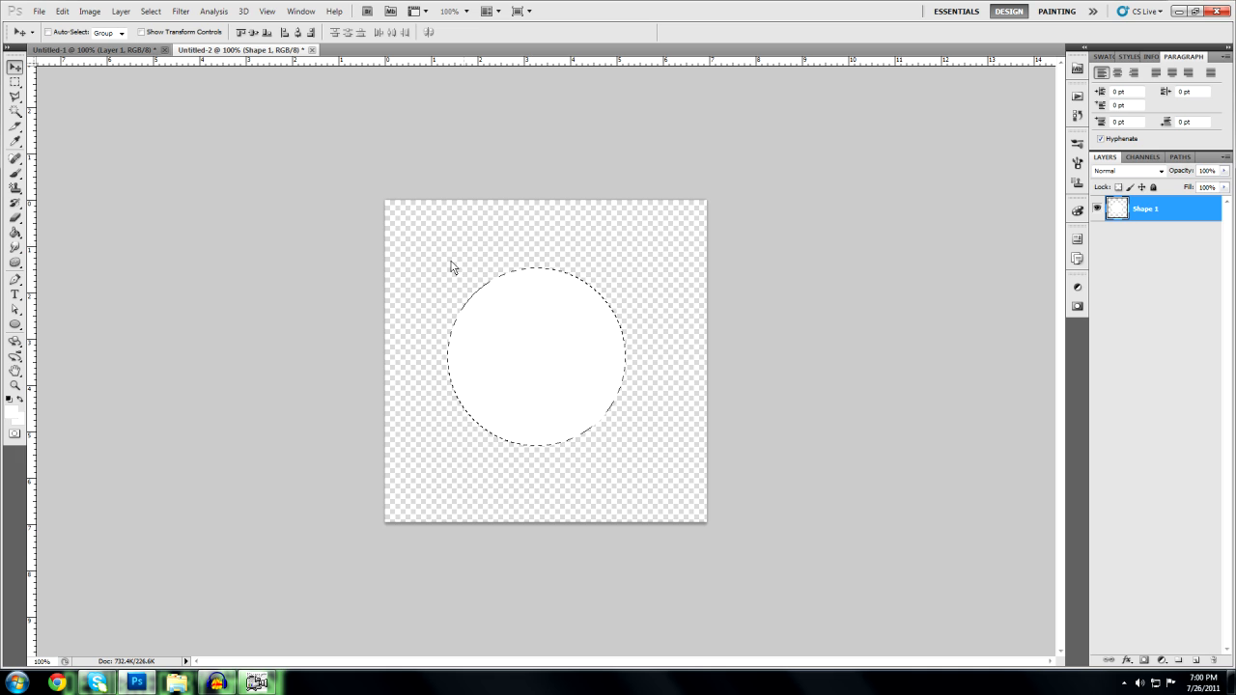
Step: Contract the circle selection by 17 pixels and delete it, leaving a hollow white ring
click(150, 11)
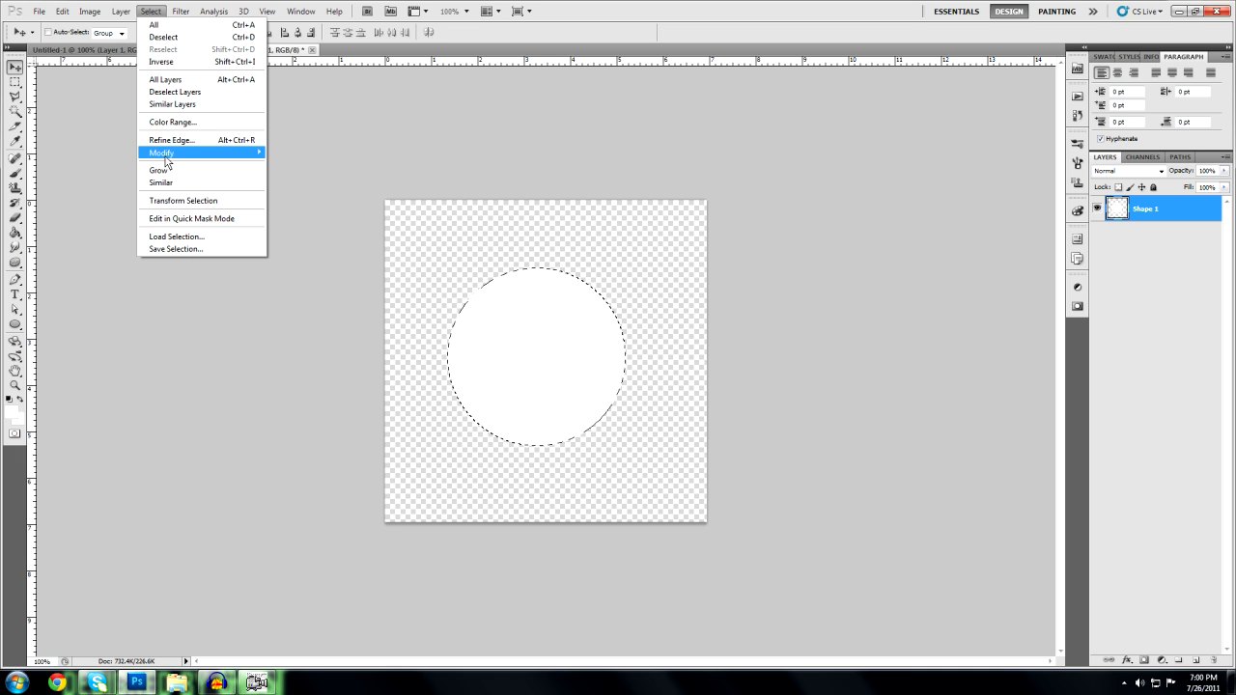
mouse_move(162, 152)
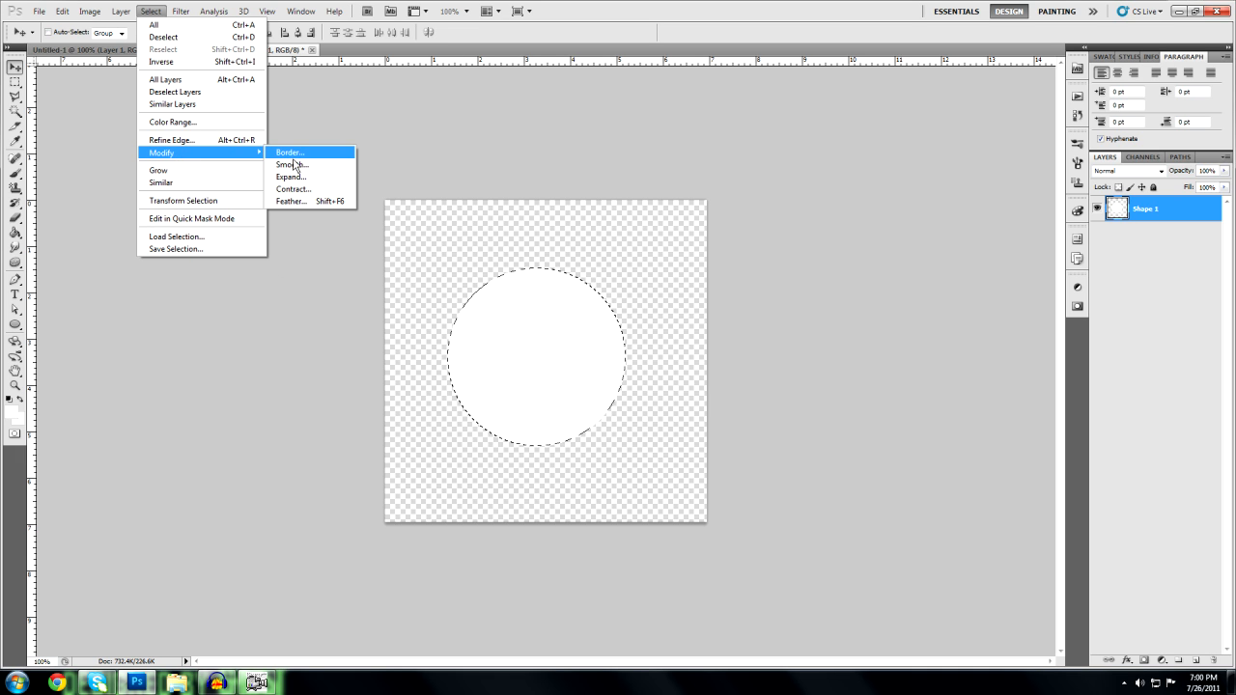
click(292, 188)
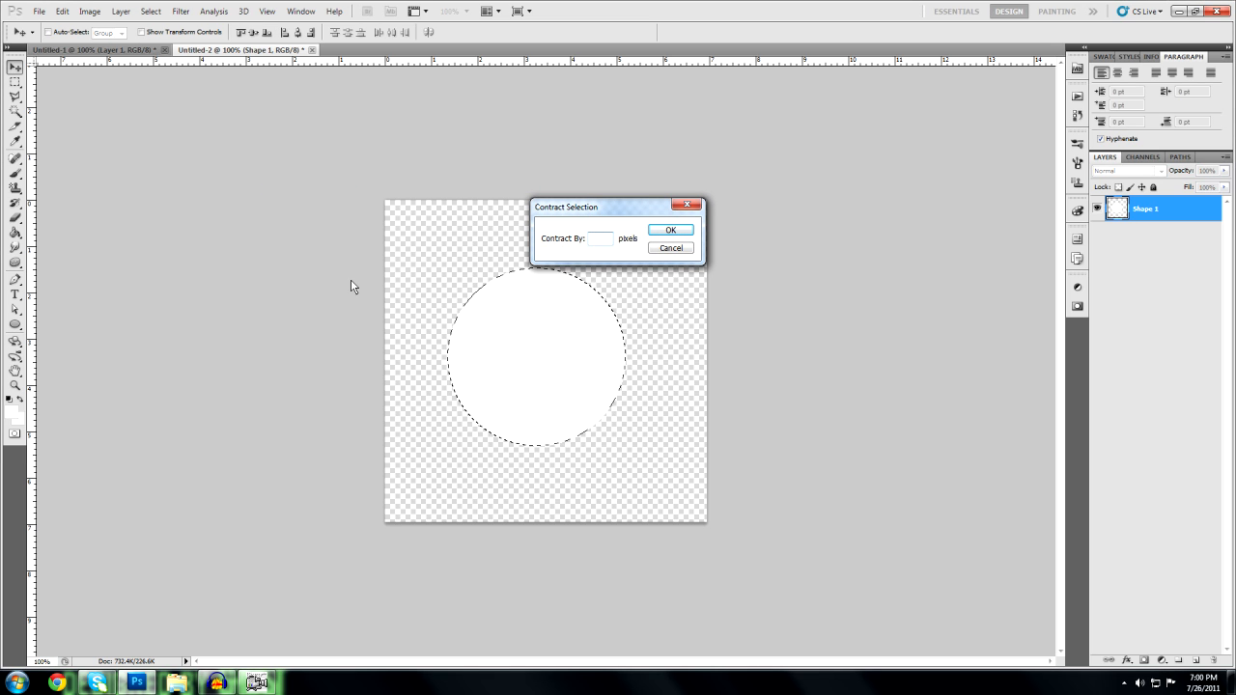
text(17)
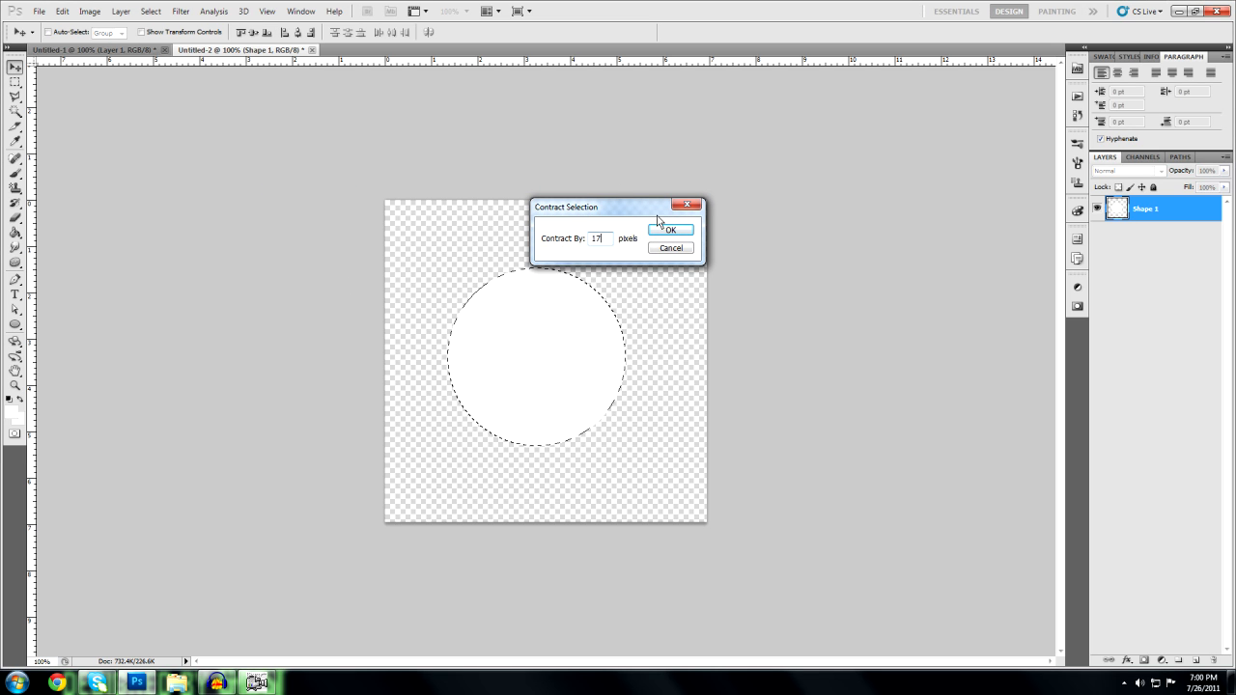
click(670, 230)
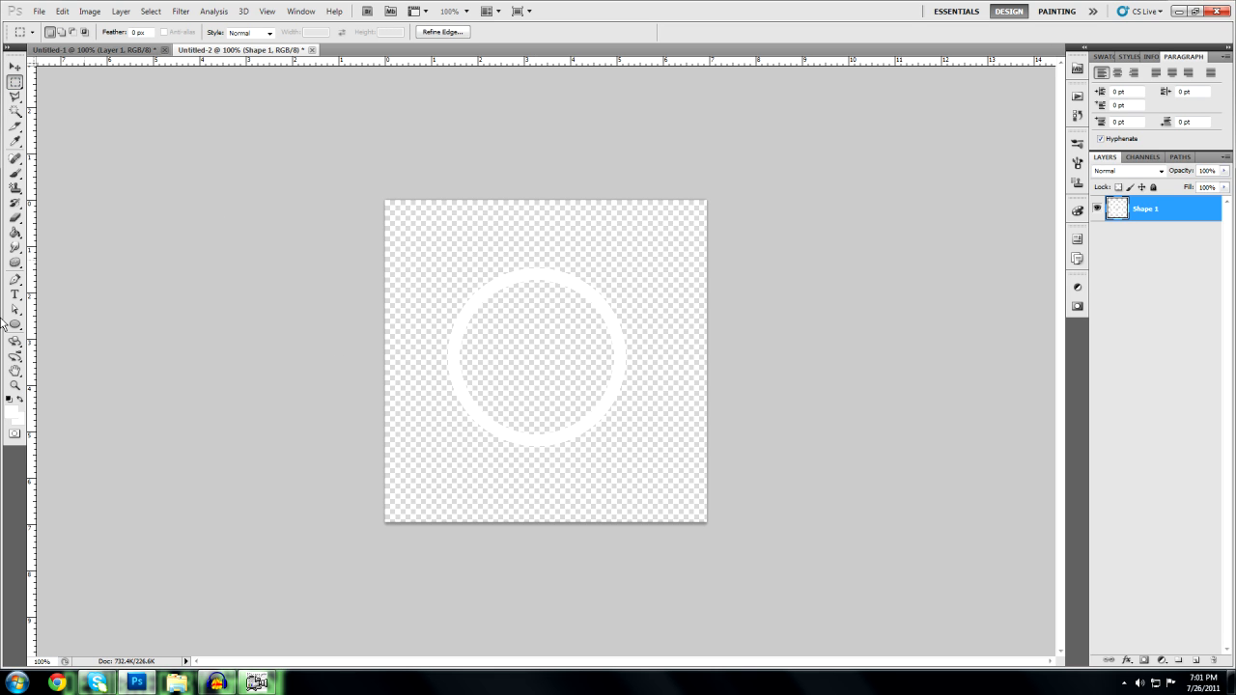
Step: Draw a plain white circle, Shape 2, filling the ring's centre beneath the ring layer
click(15, 324)
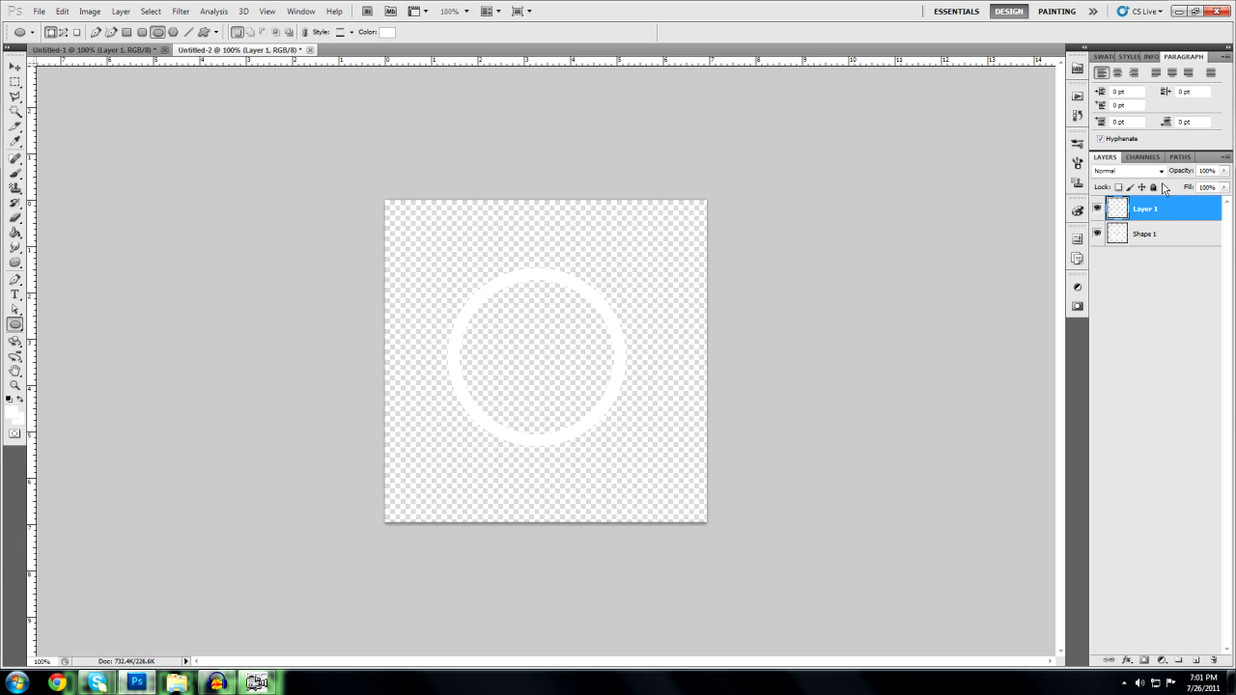
drag(1144, 209, 1144, 237)
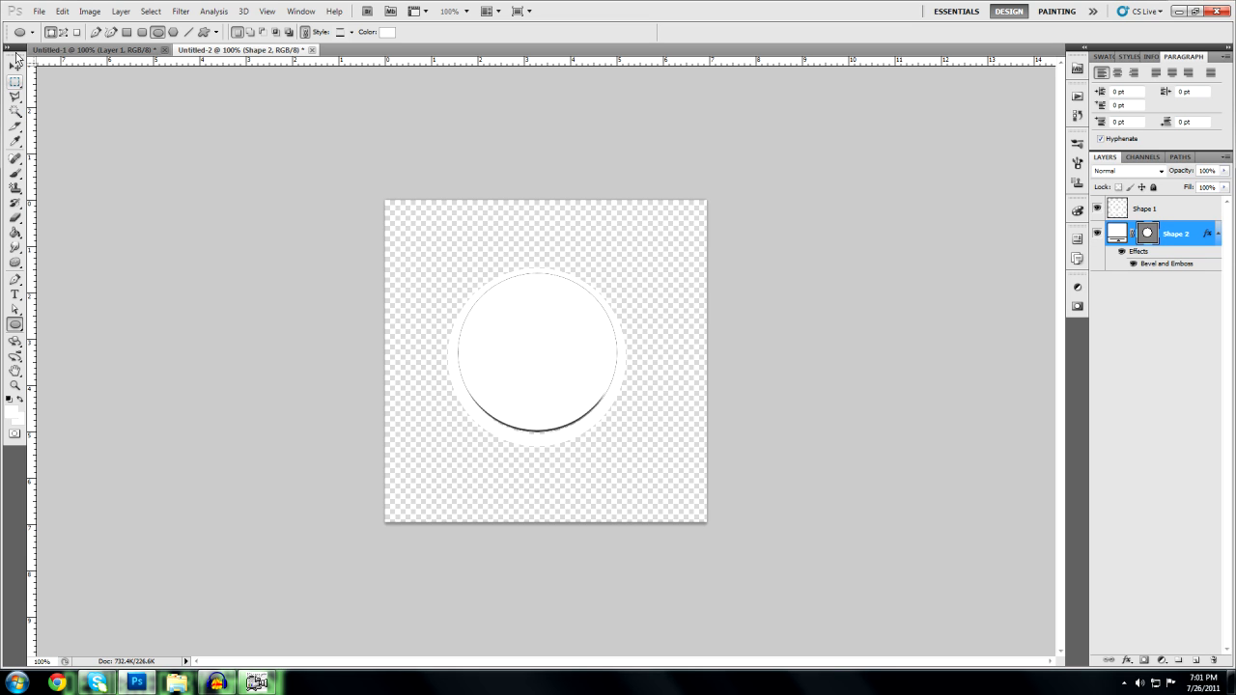
right_click(1175, 233)
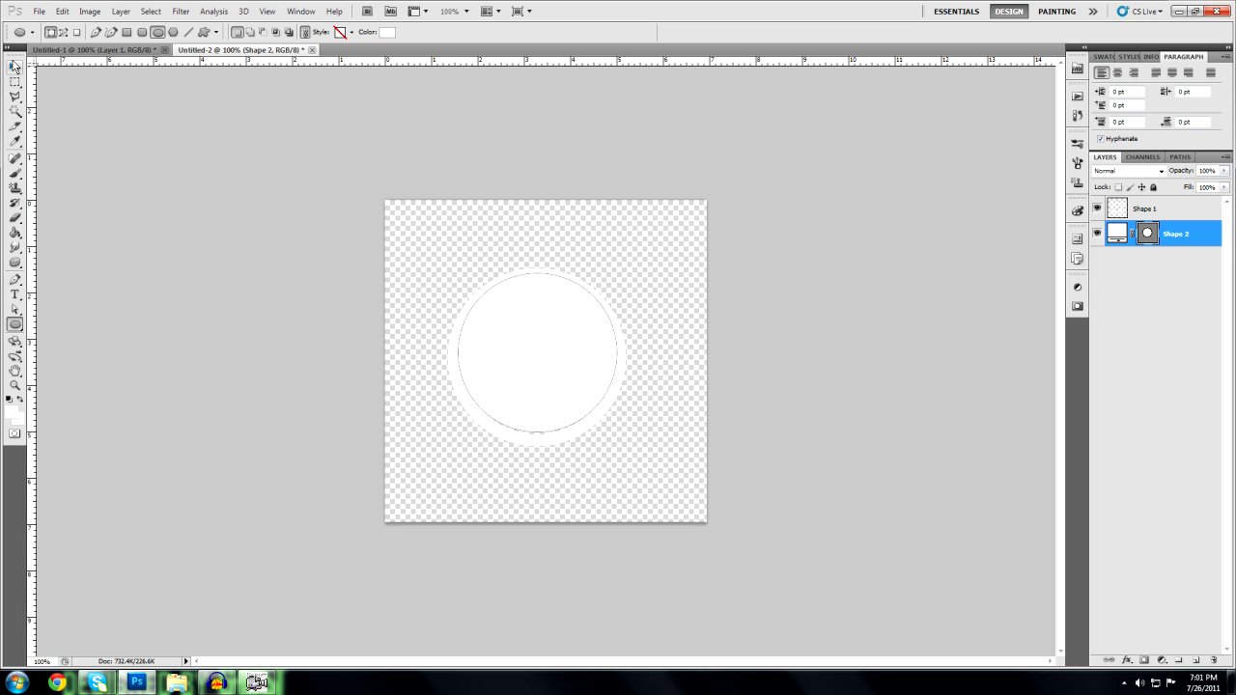
click(15, 66)
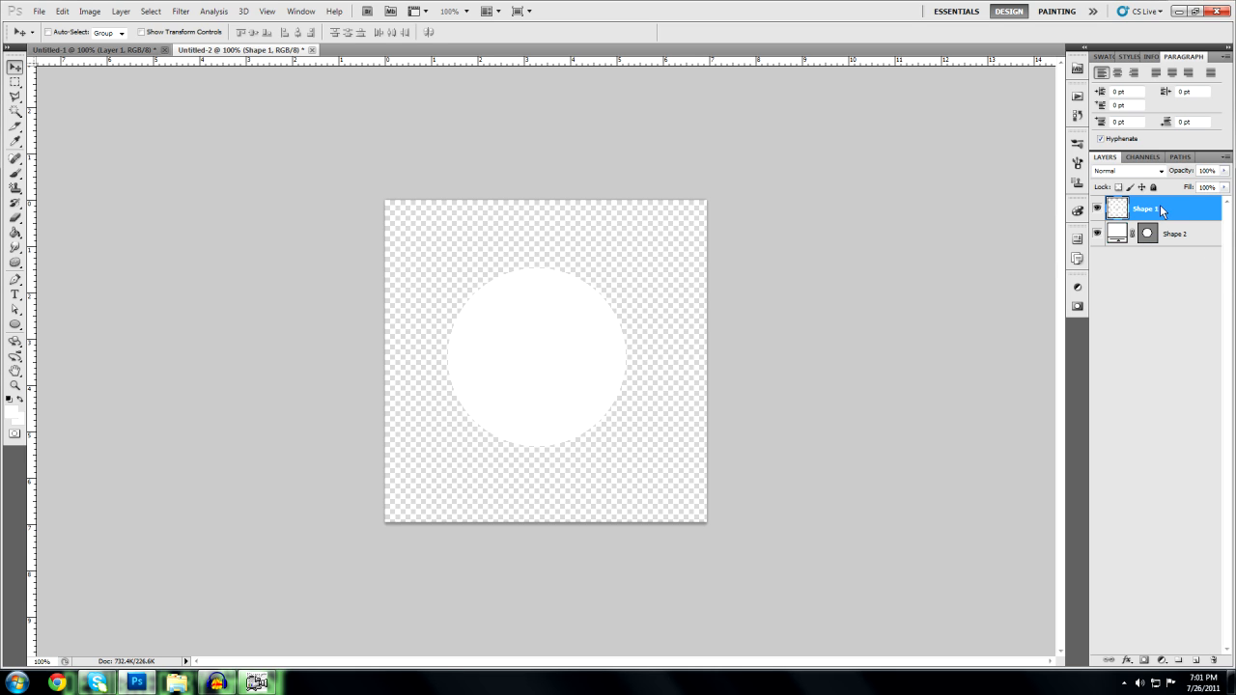
Step: Give the Shape 1 ring a smooth Inner Bevel, depth 300, with a glossy contour
double_click(1145, 208)
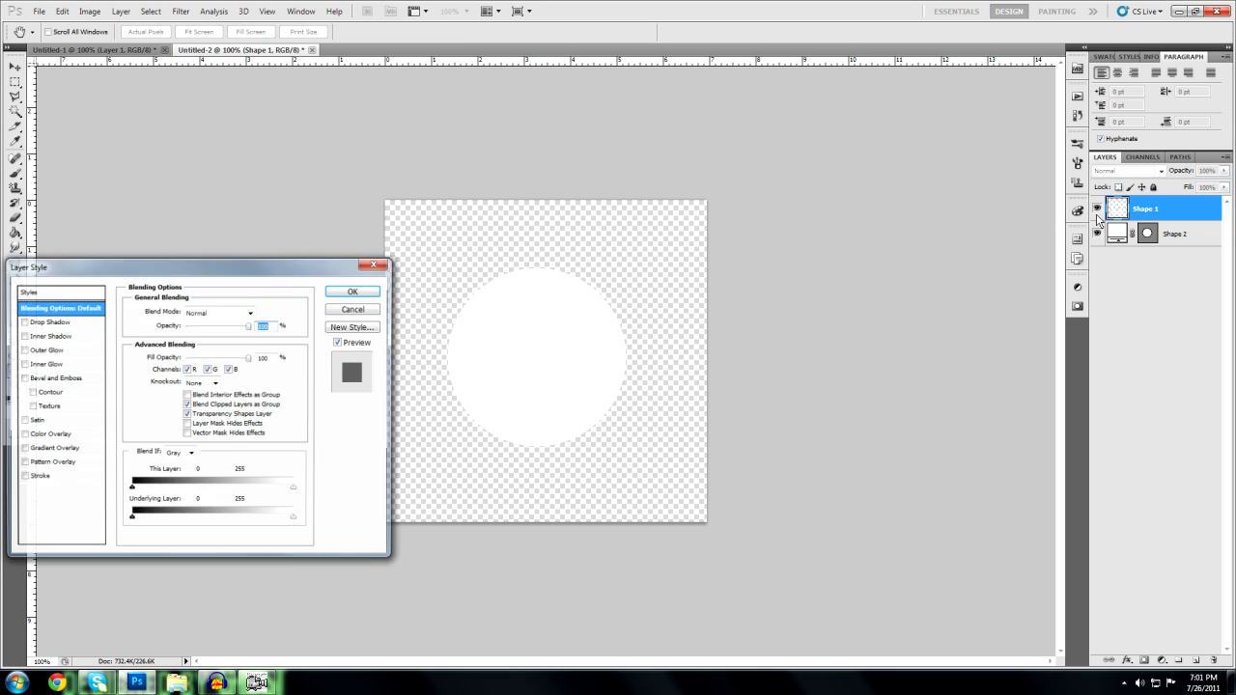
click(56, 377)
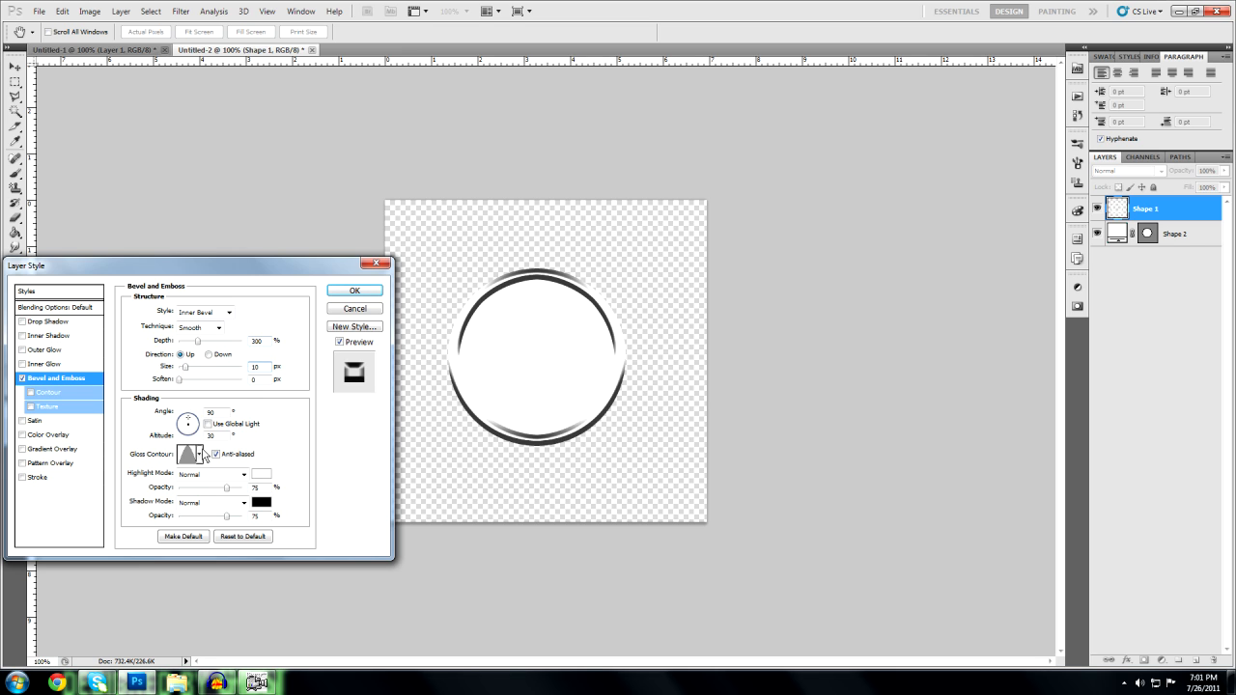
click(198, 454)
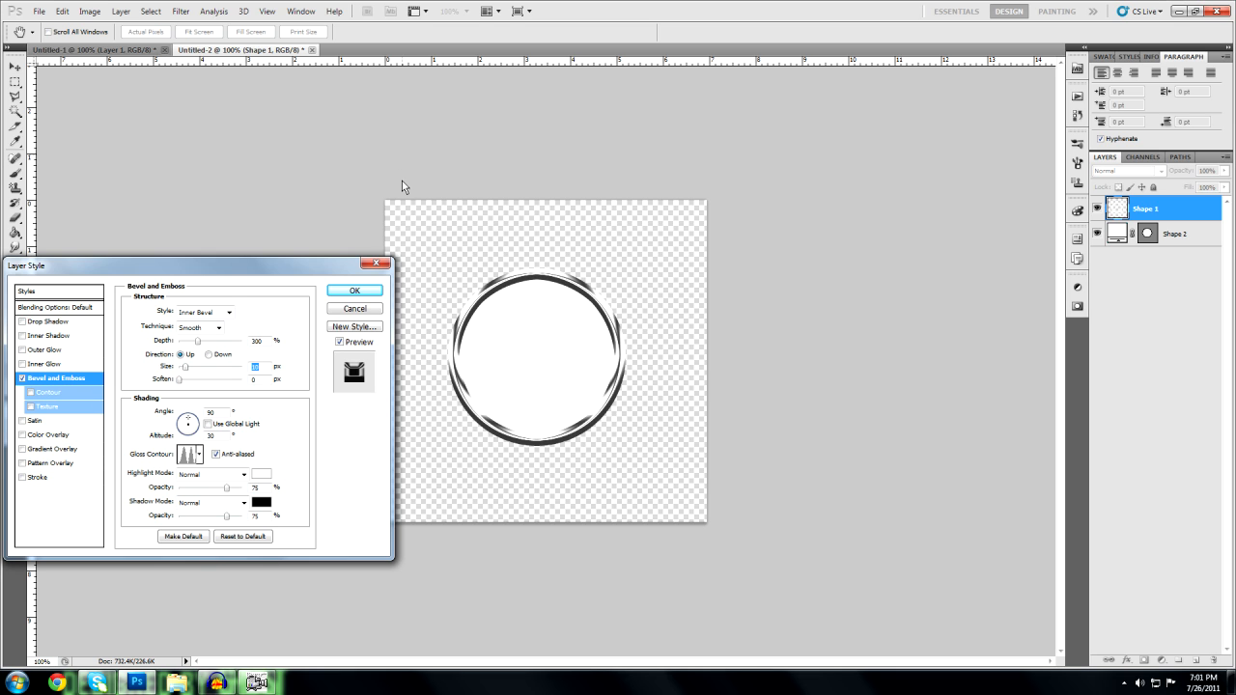
click(355, 290)
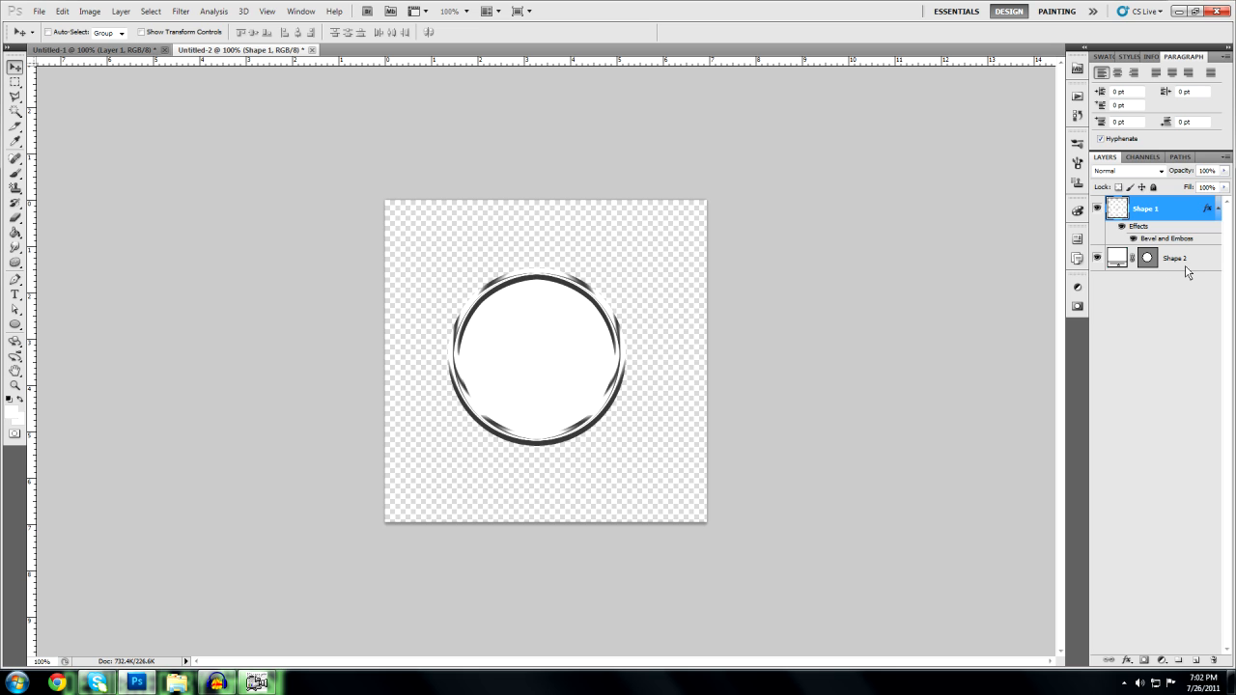
Step: Give the Shape 2 disc a bright green Color Overlay
right_click(1176, 258)
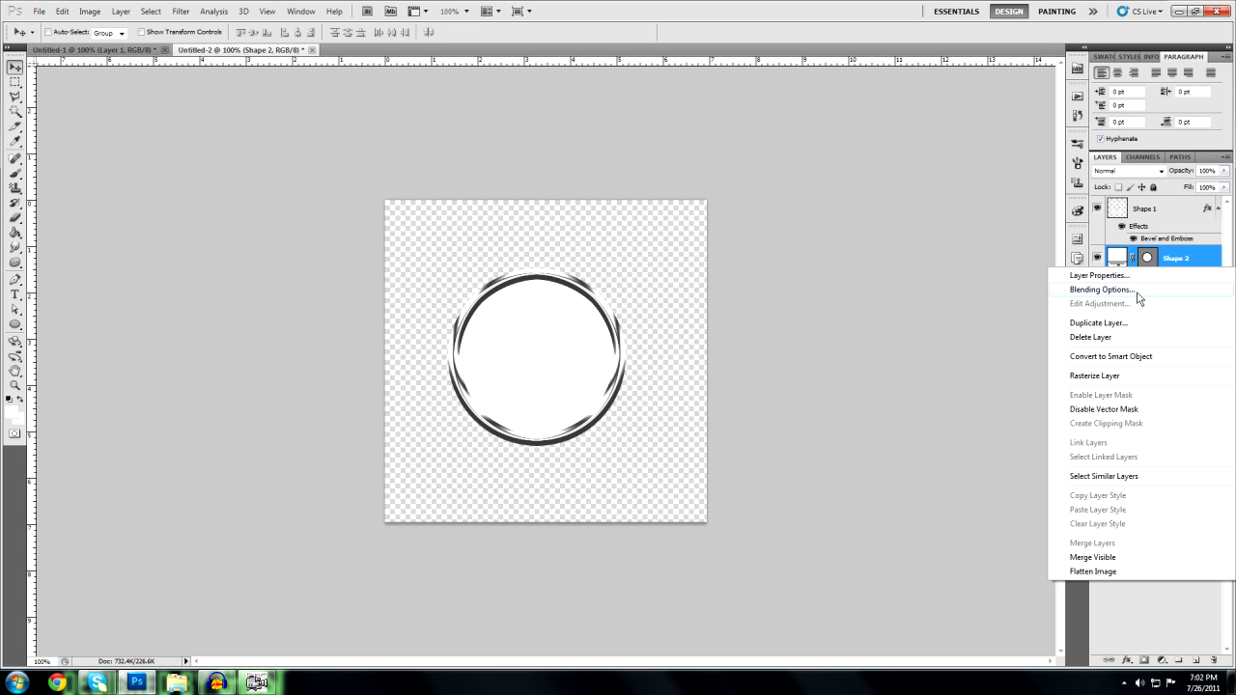
click(1101, 289)
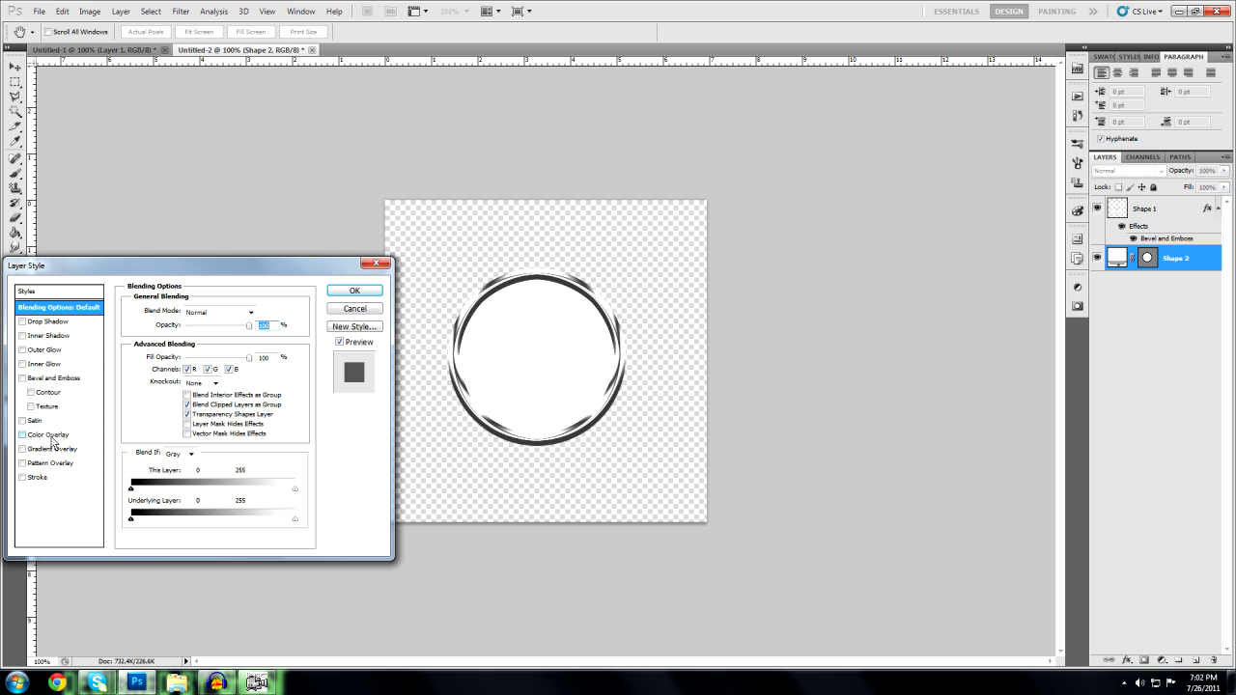
click(48, 435)
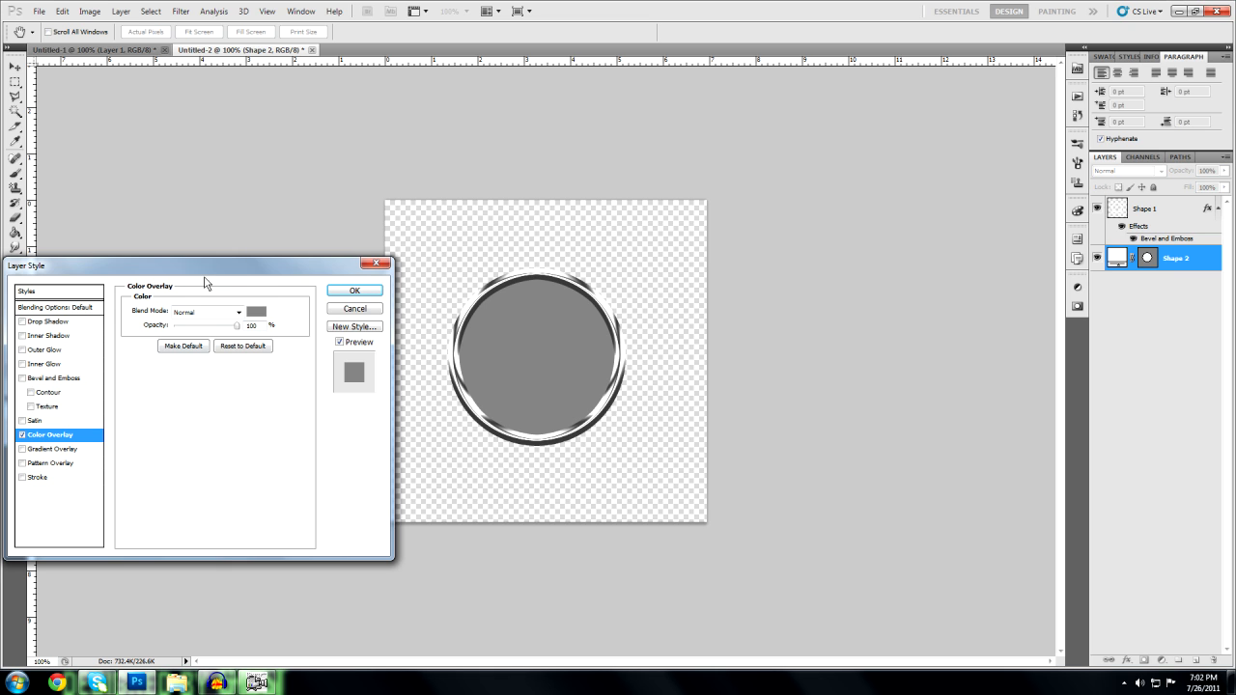
click(257, 311)
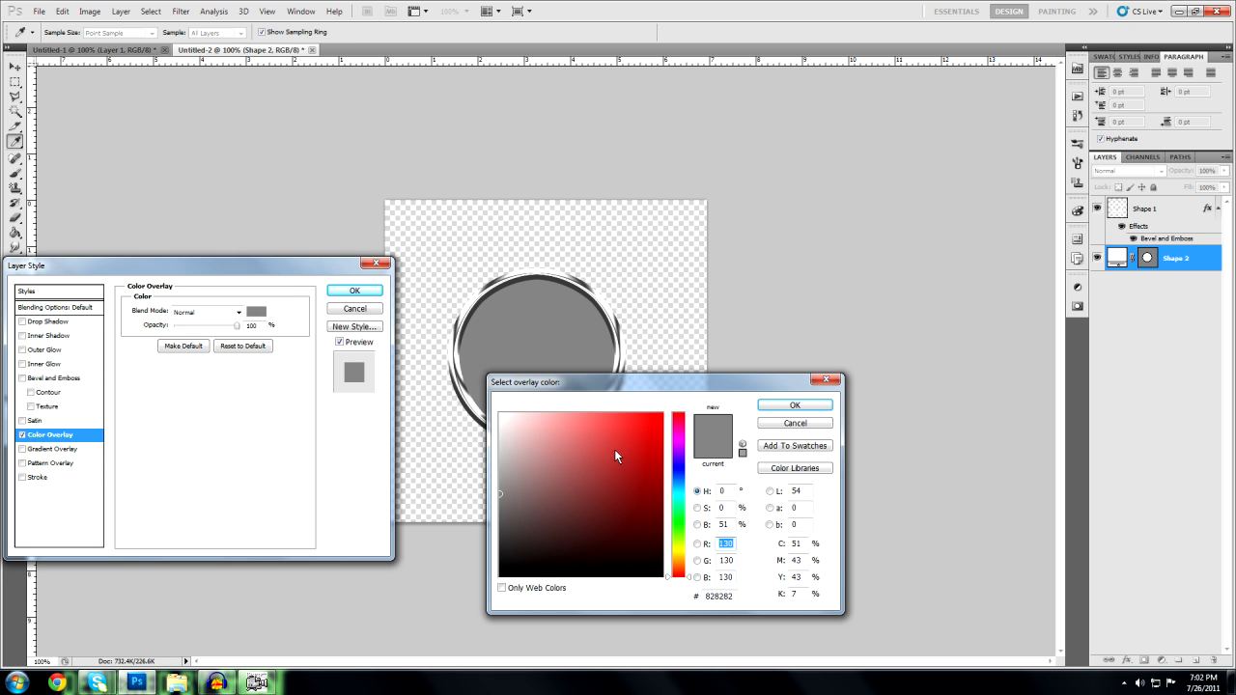
mouse_move(638, 449)
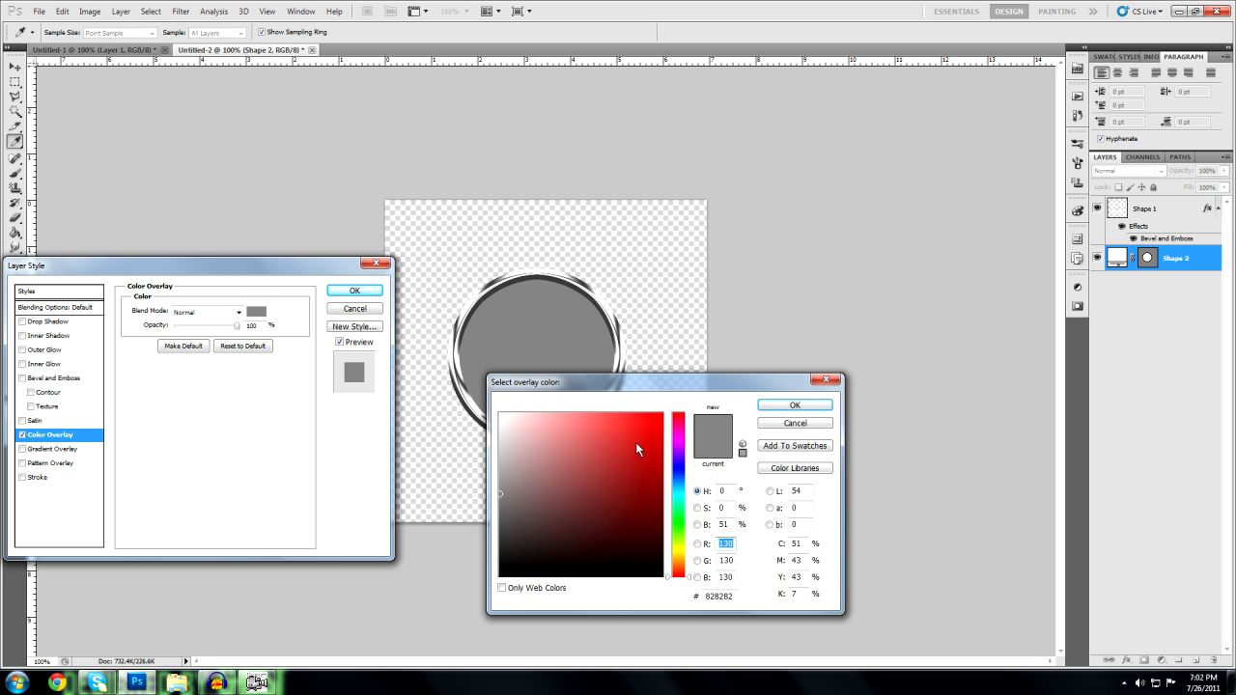
click(647, 450)
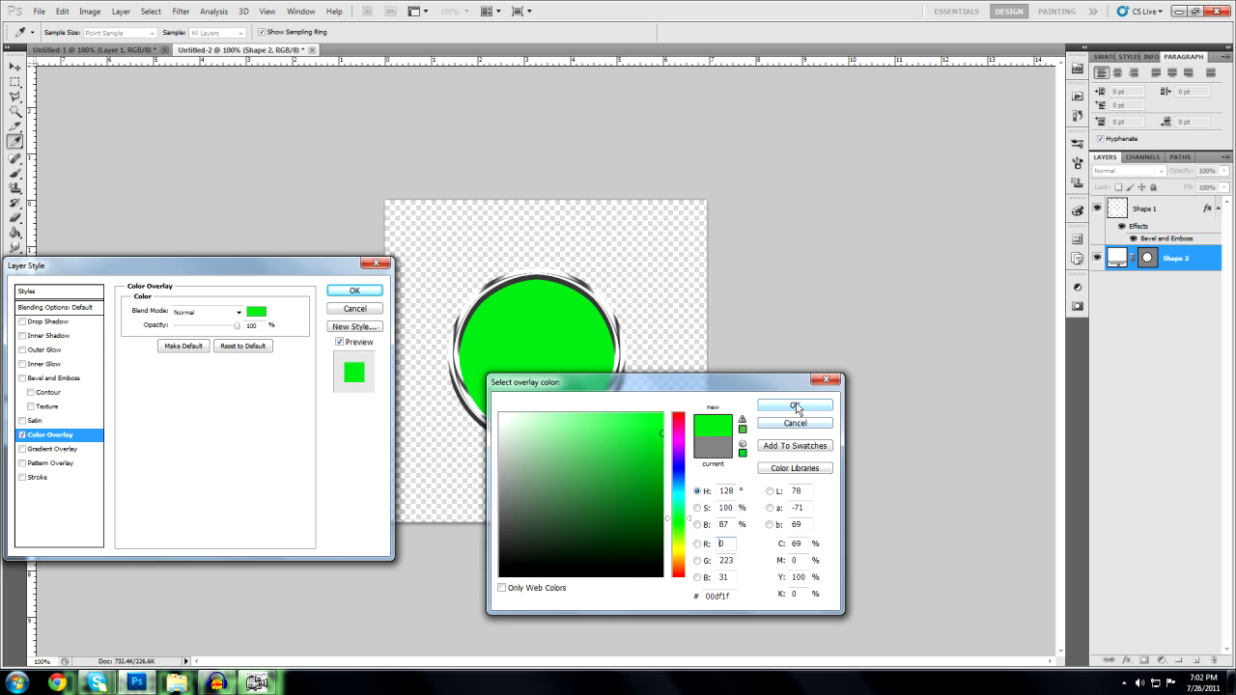
click(794, 405)
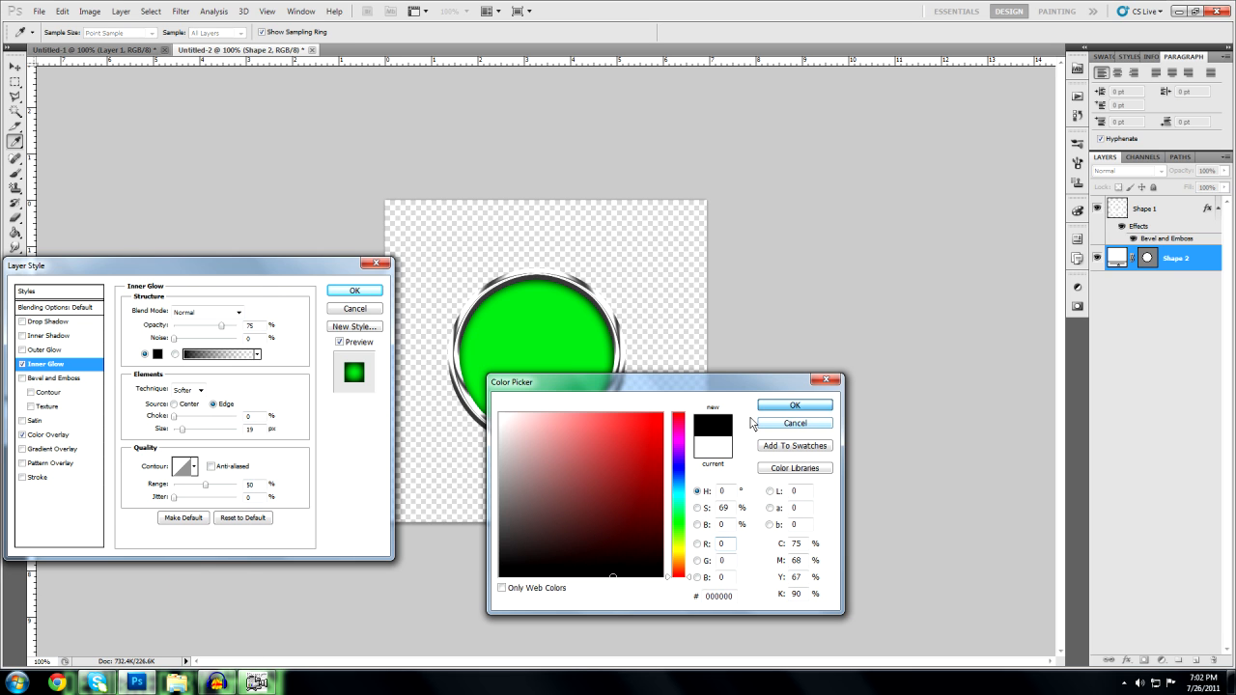
Step: Add a black Inner Glow at 100% opacity and apply both effects to the disc
click(794, 423)
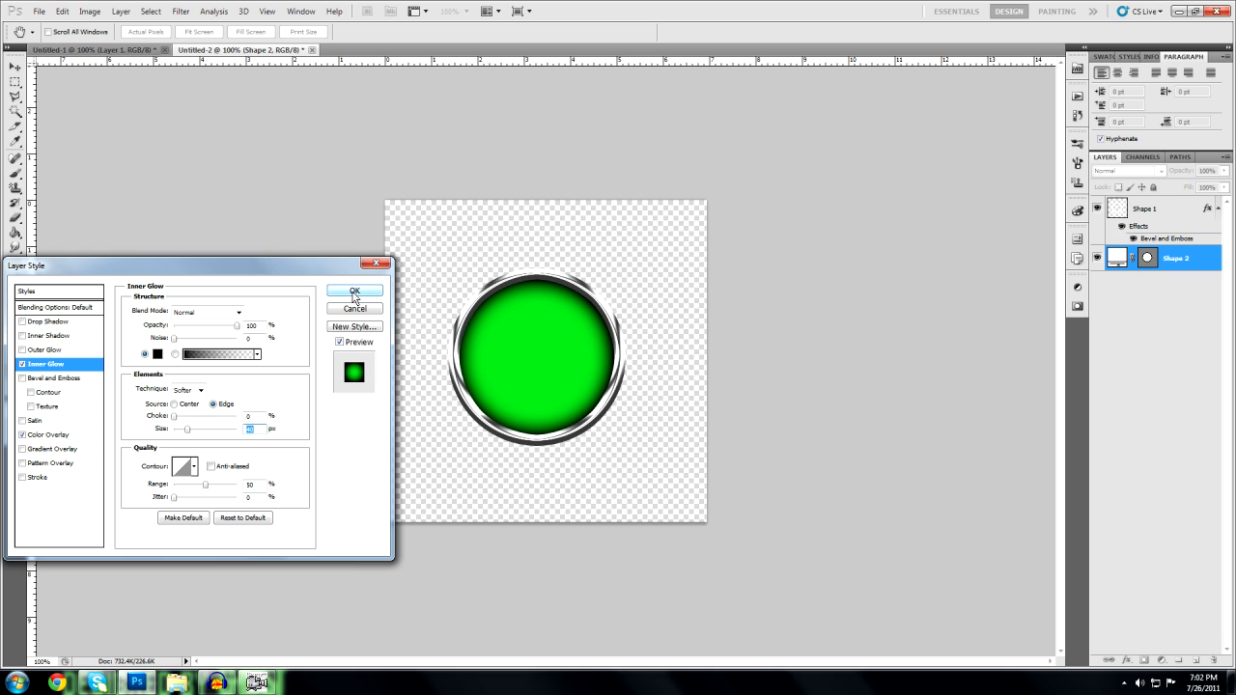
click(354, 291)
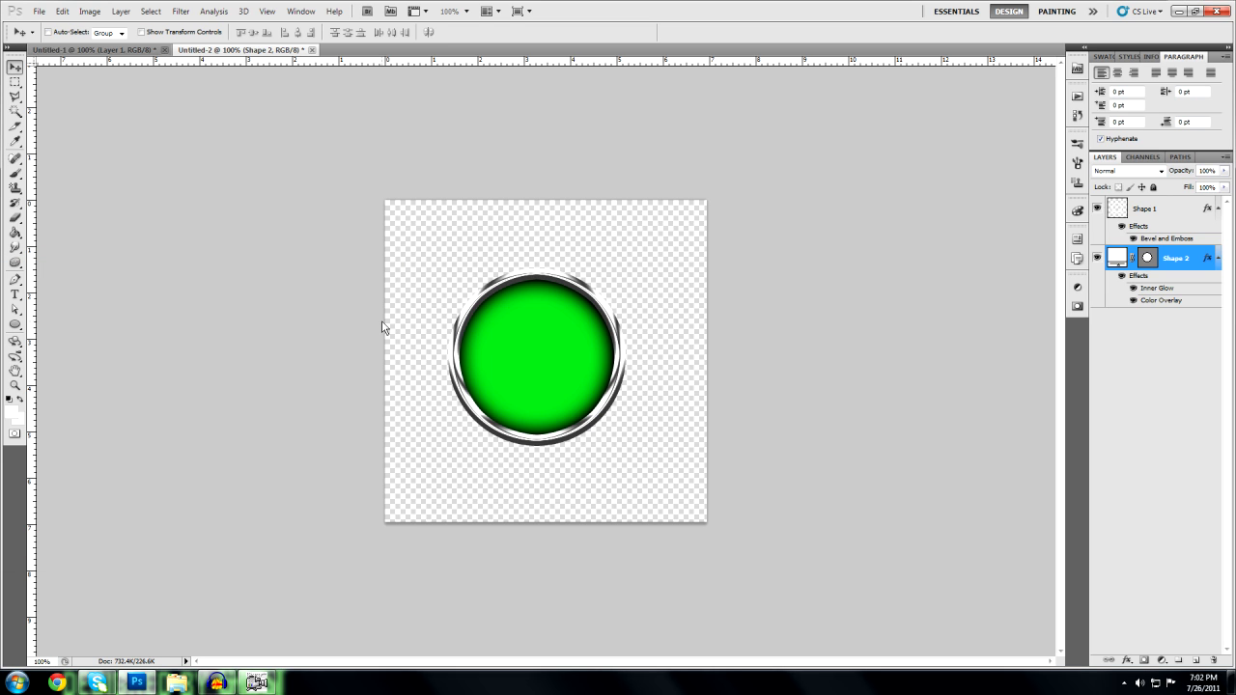
mouse_move(592, 318)
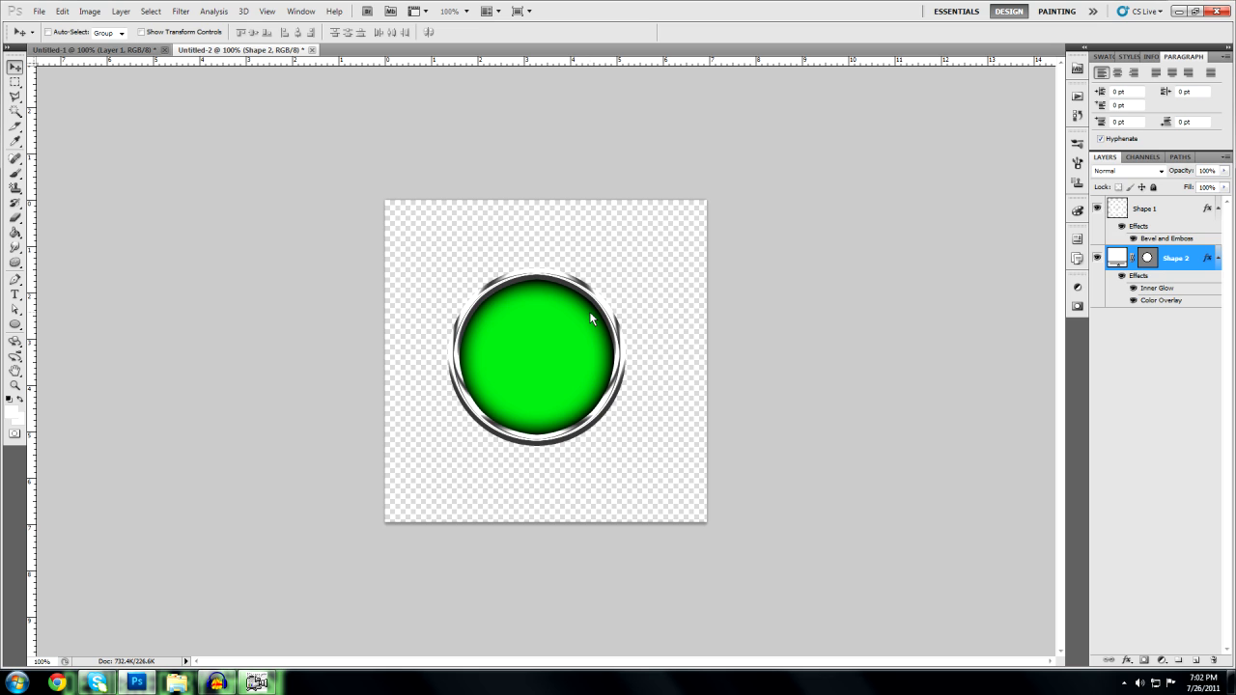
mouse_move(8, 422)
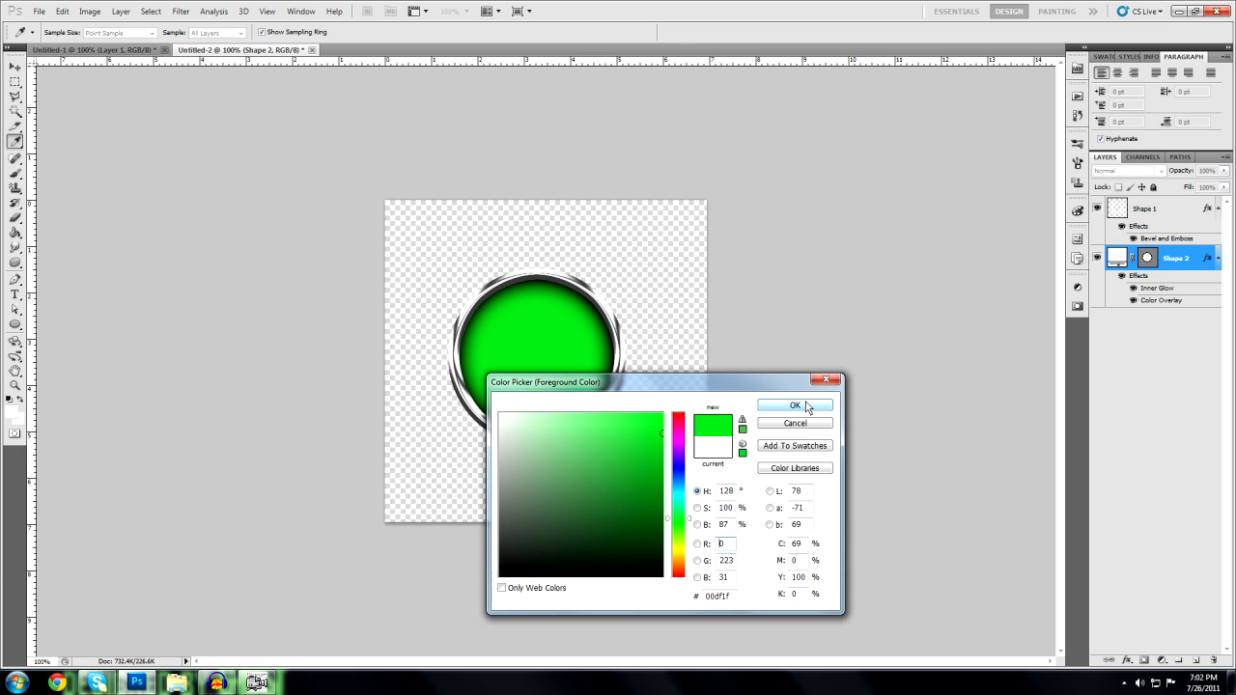
Step: Fill Shape 2 with green foreground colour and hide its Color Overlay effect
click(794, 404)
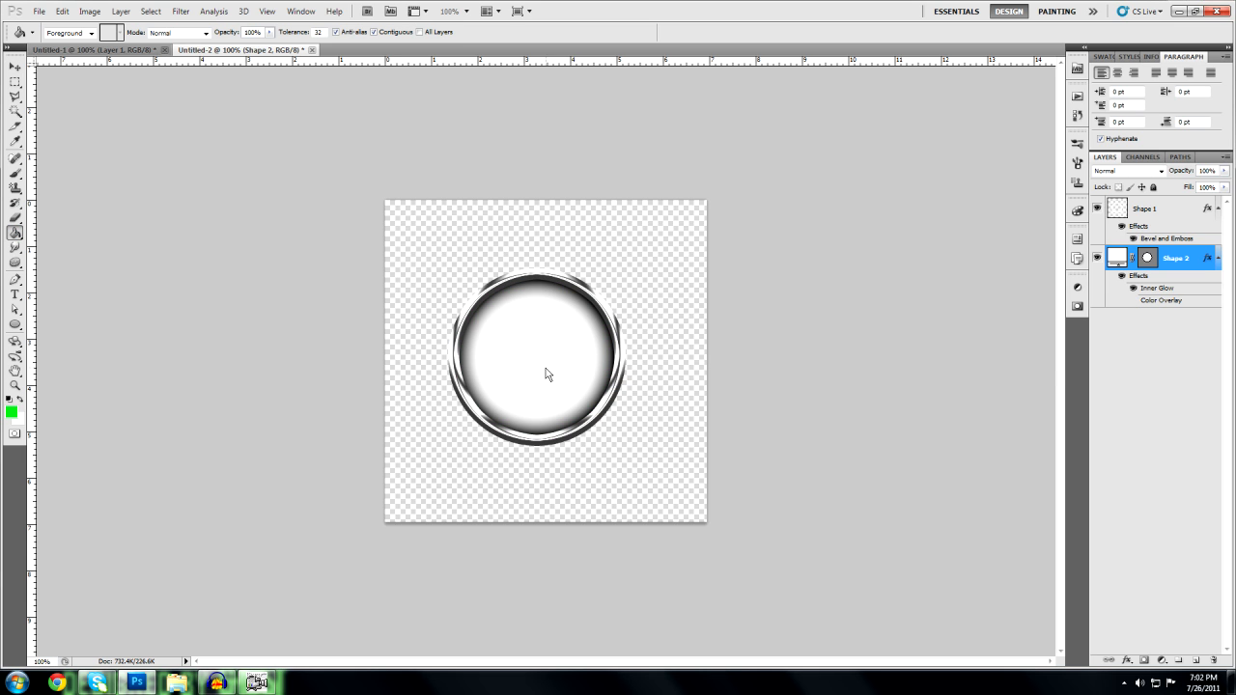
right_click(1175, 257)
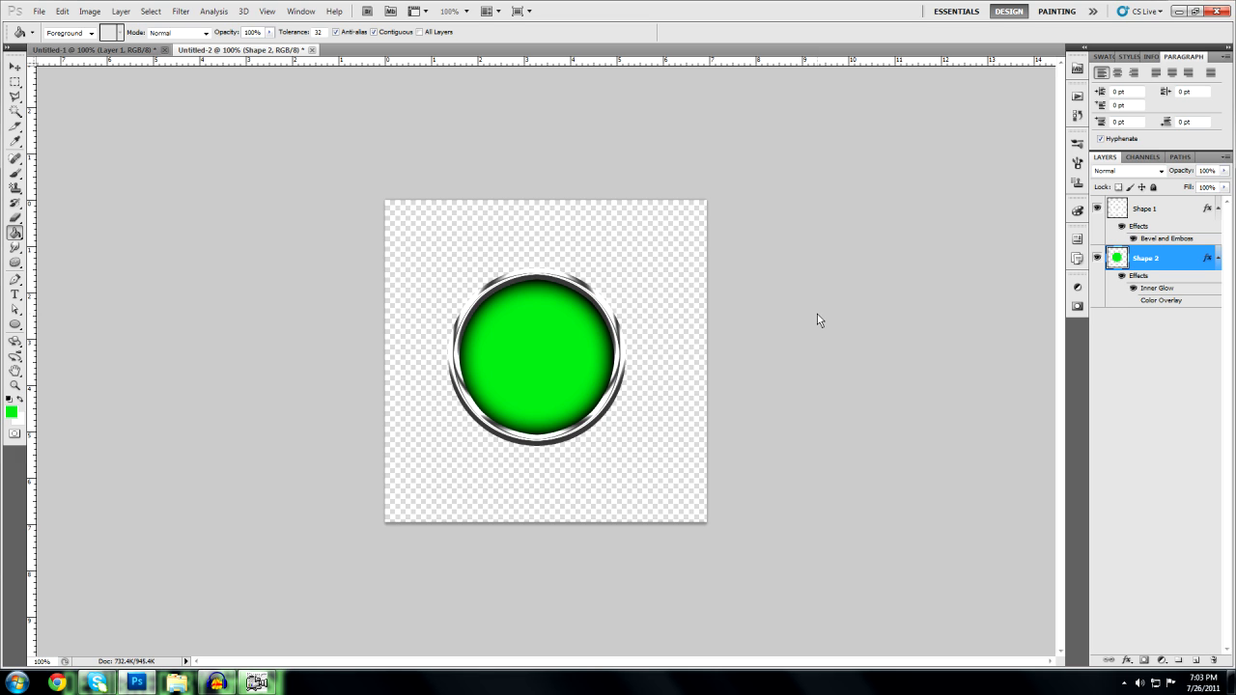
mouse_move(835, 298)
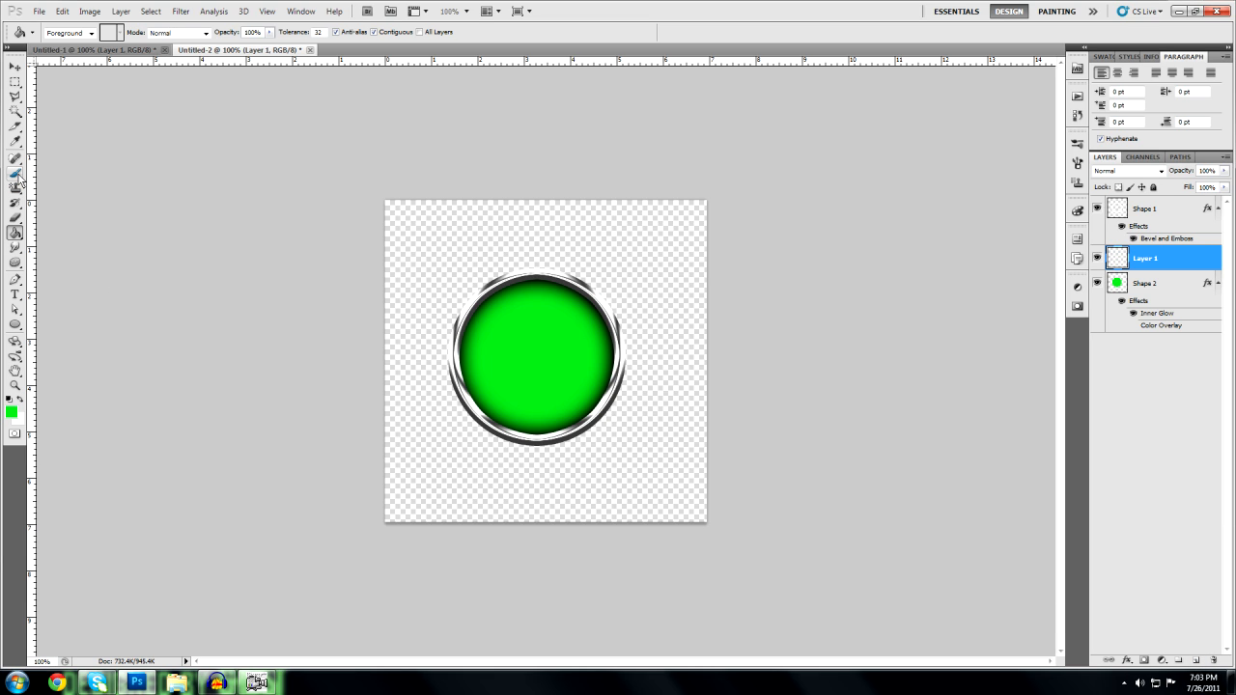
Step: Paint soft white 75 px, 0% hardness highlights around the disc's edge on a new layer
click(14, 175)
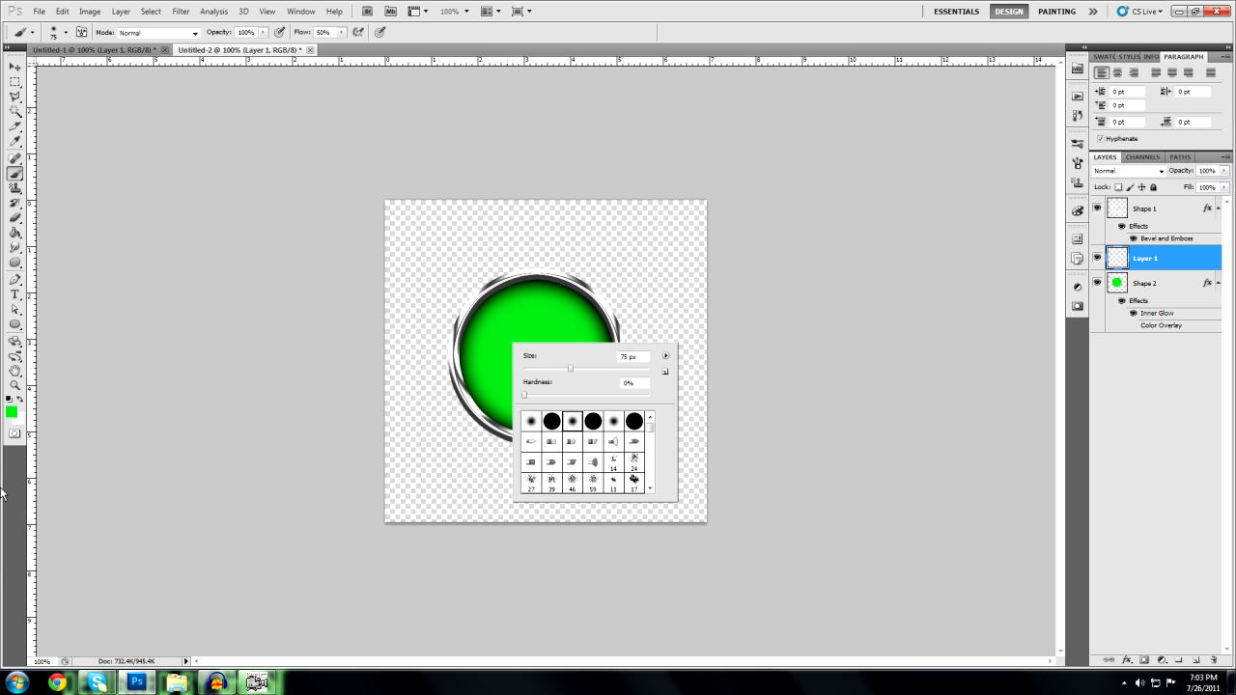
click(10, 412)
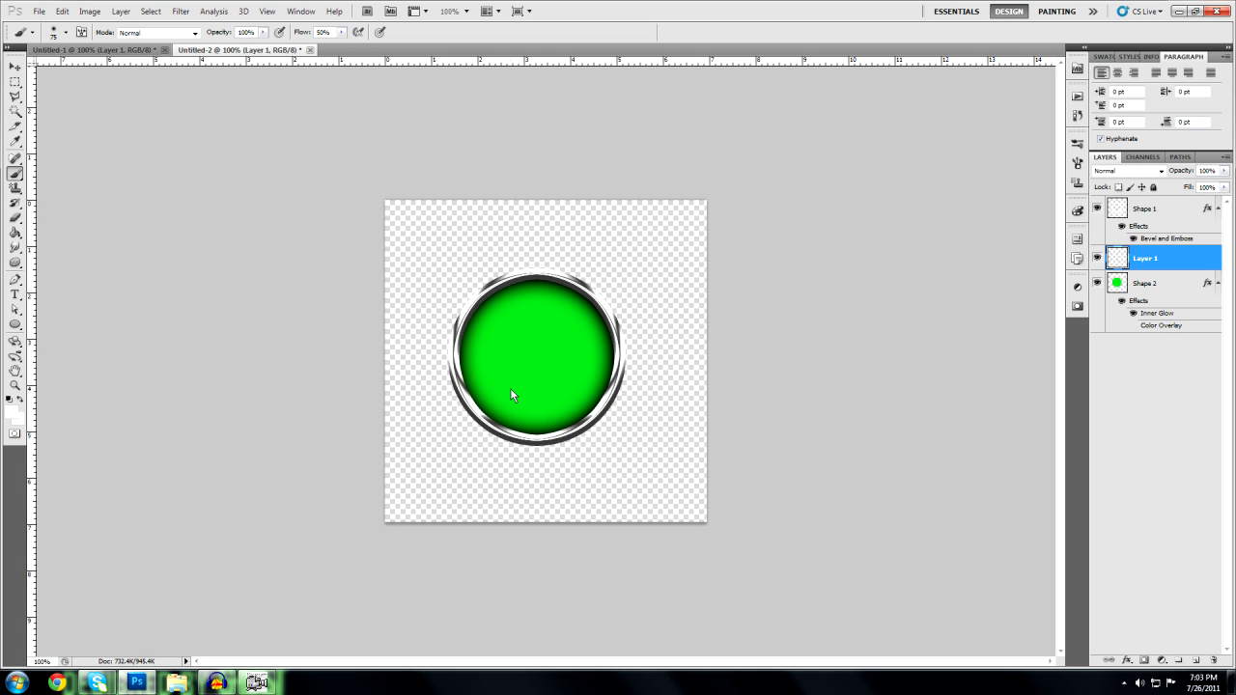
mouse_move(465, 354)
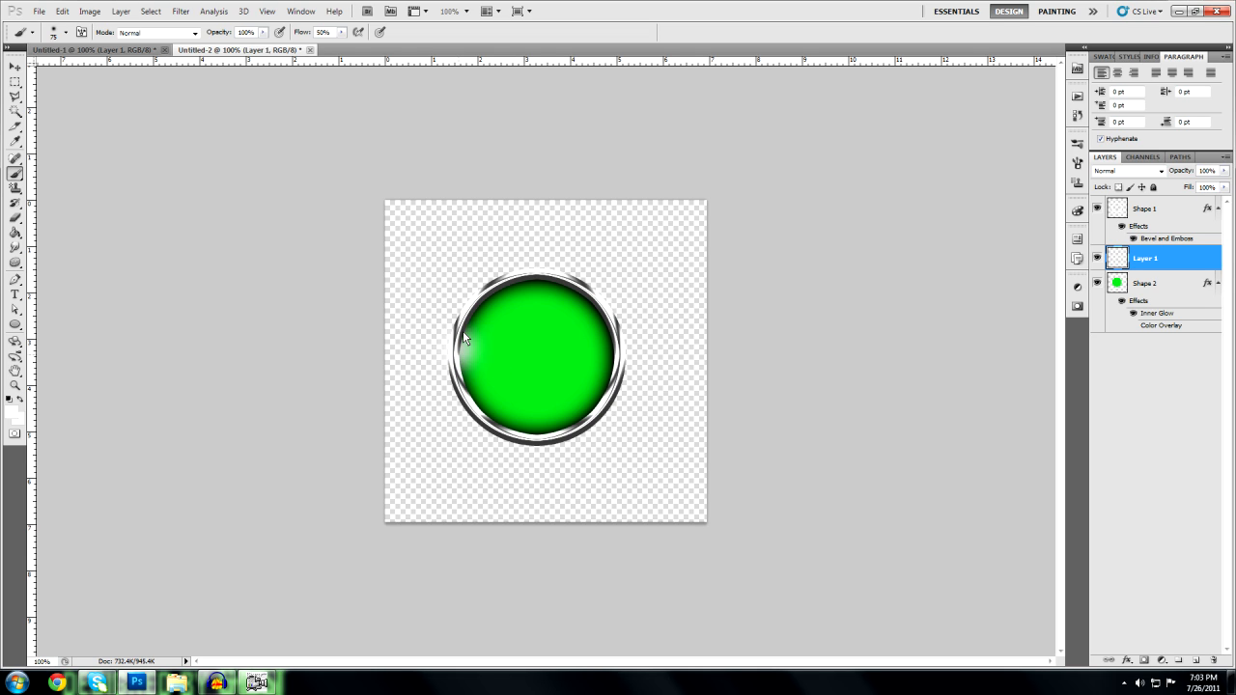
drag(464, 338, 512, 292)
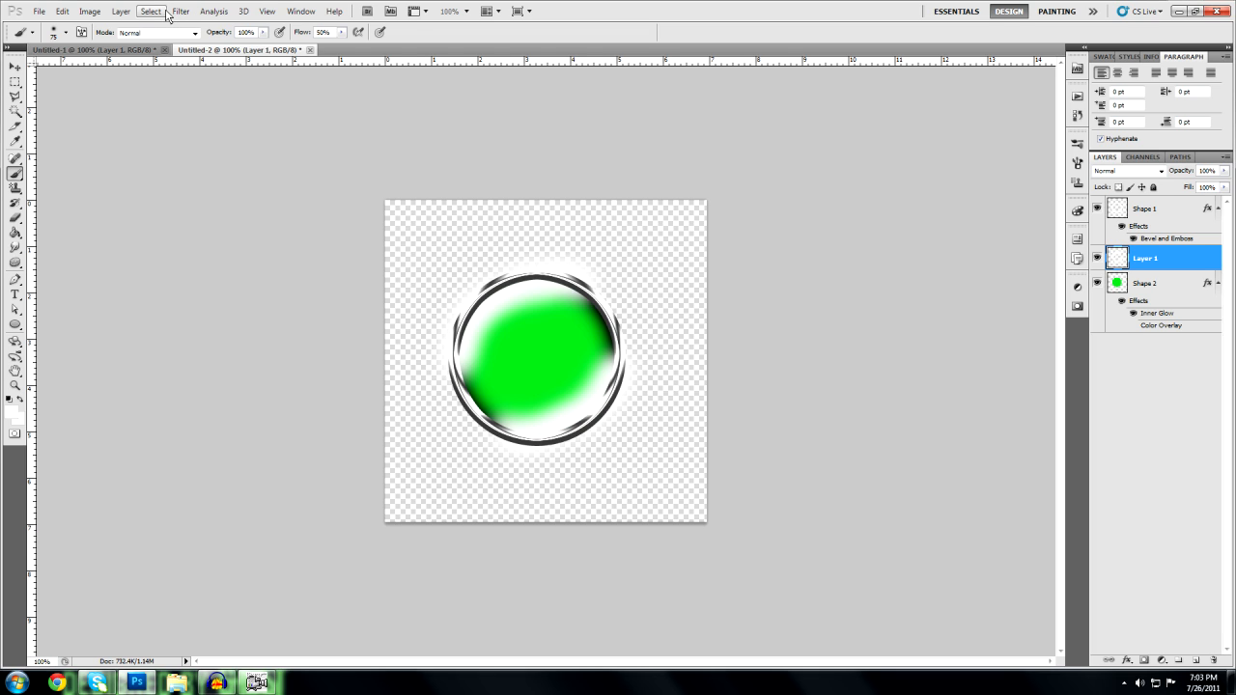
Step: Gaussian-blur the white highlight strokes at about 29.8 px into a soft glossy sheen
click(179, 11)
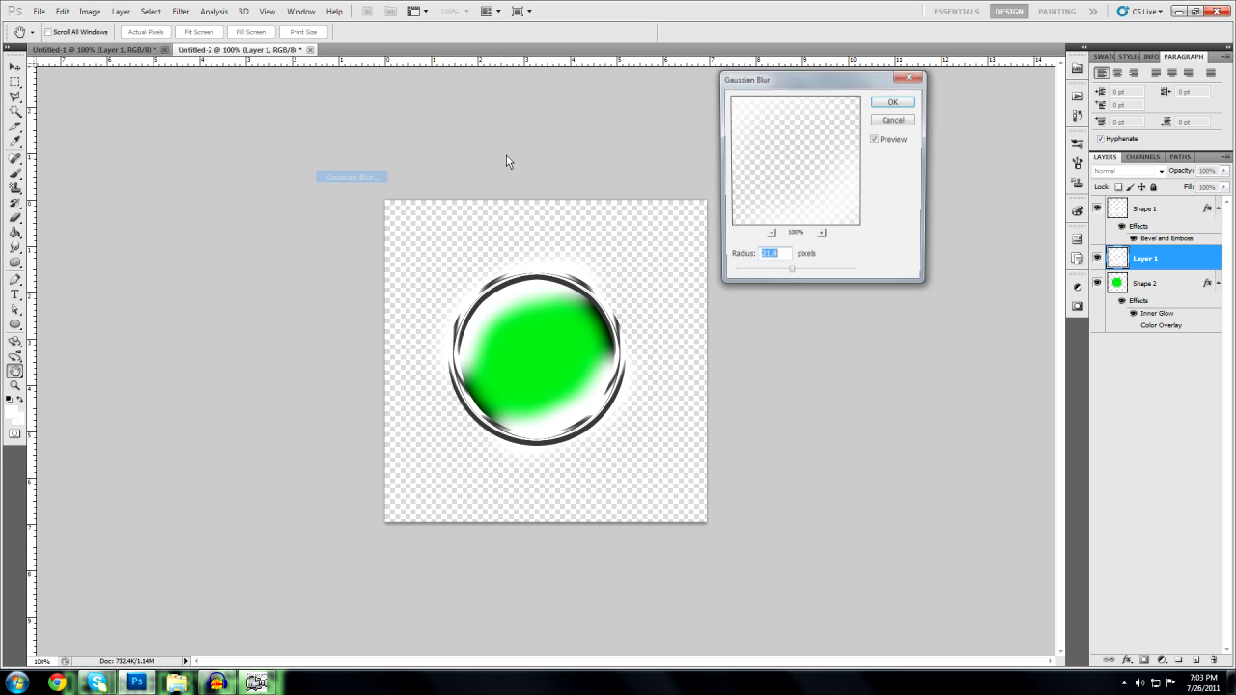
drag(792, 271, 797, 280)
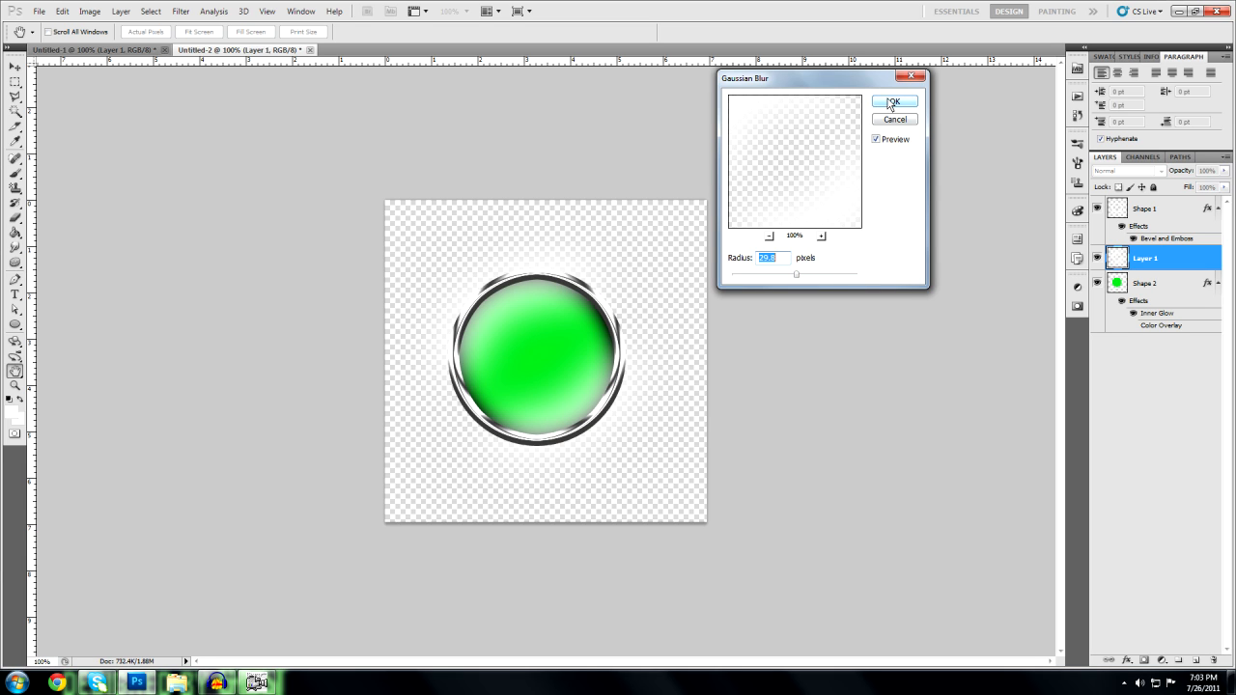
click(892, 102)
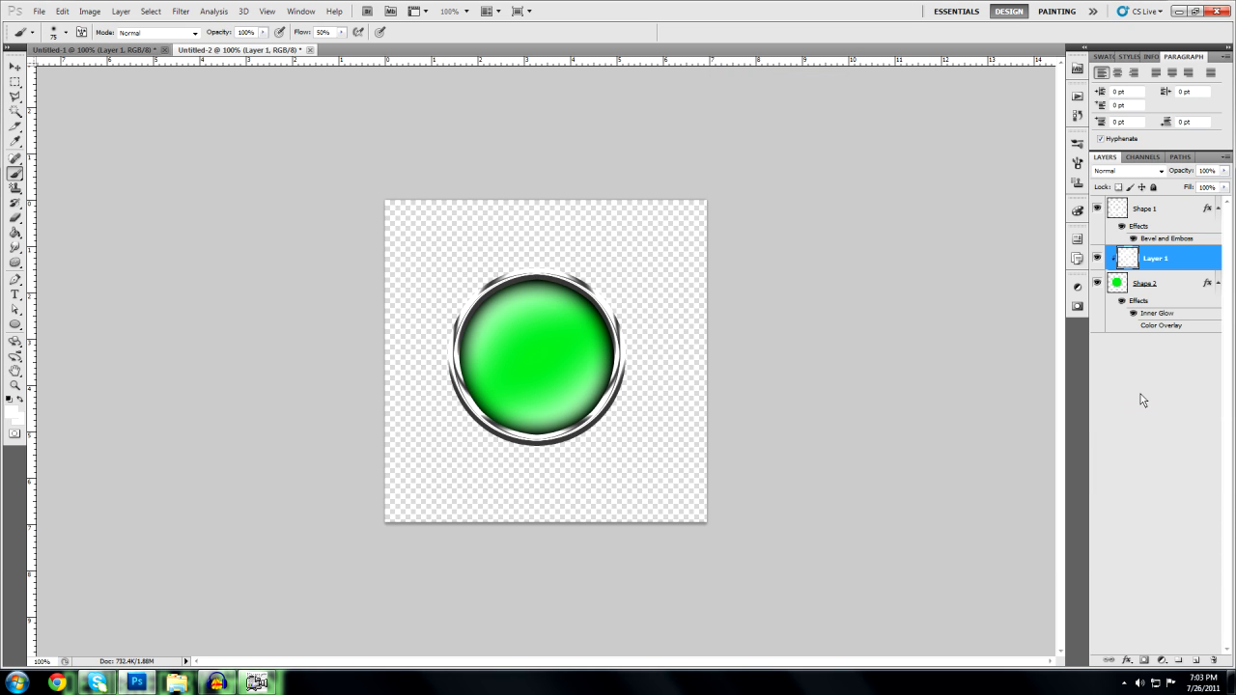
mouse_move(1156, 366)
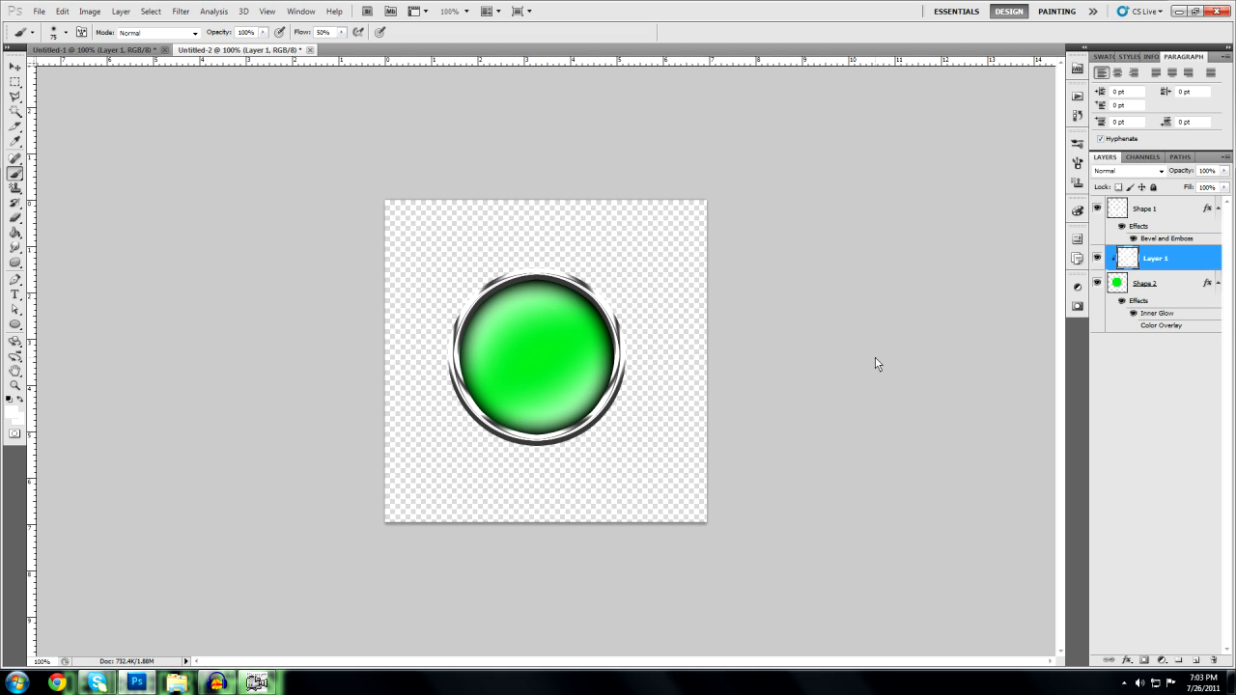
mouse_move(592, 391)
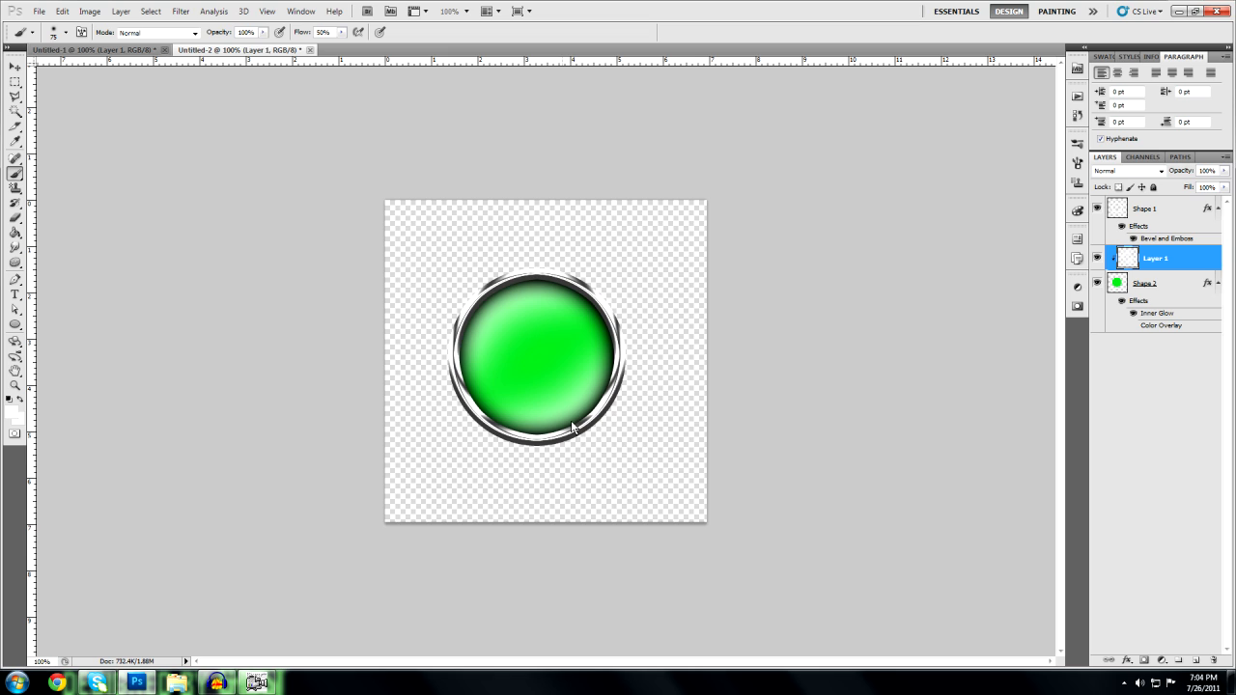
mouse_move(625, 473)
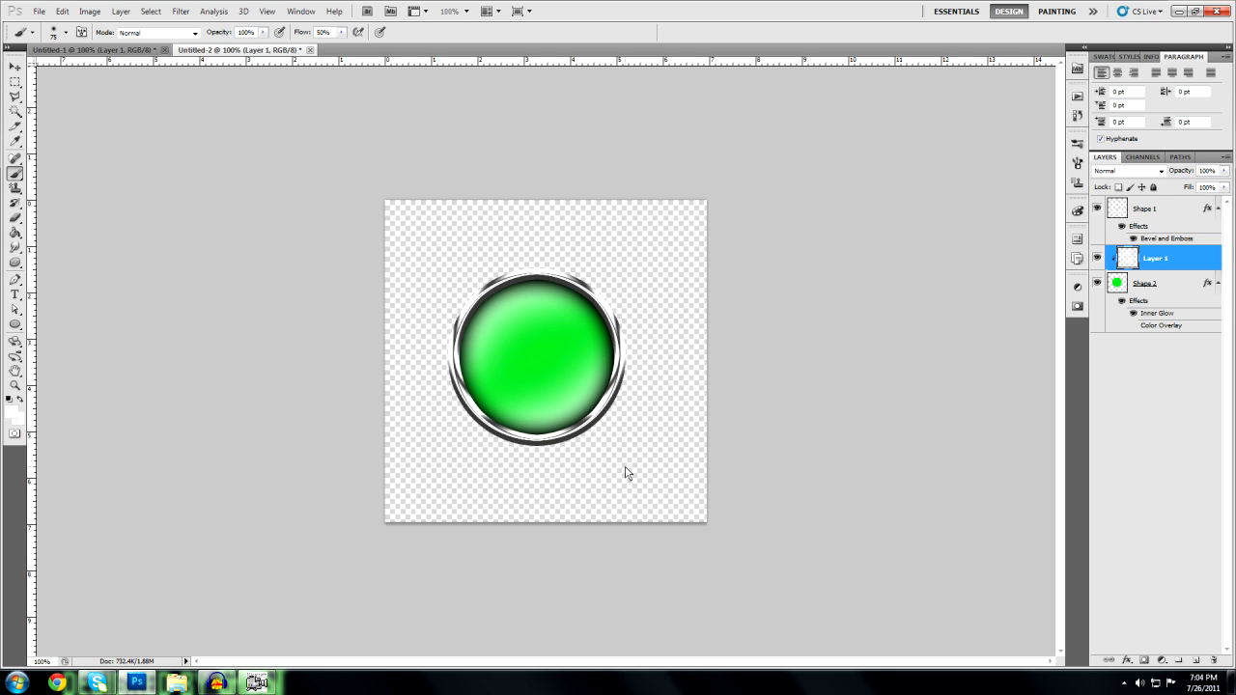
mouse_move(385, 557)
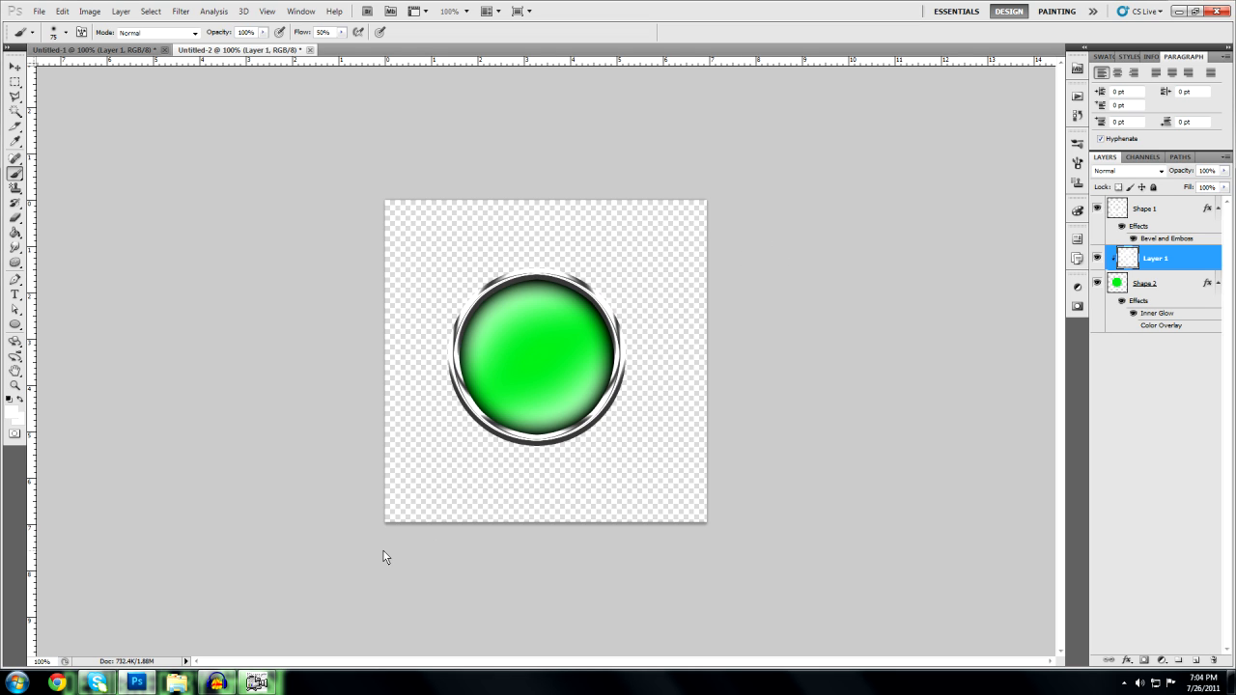